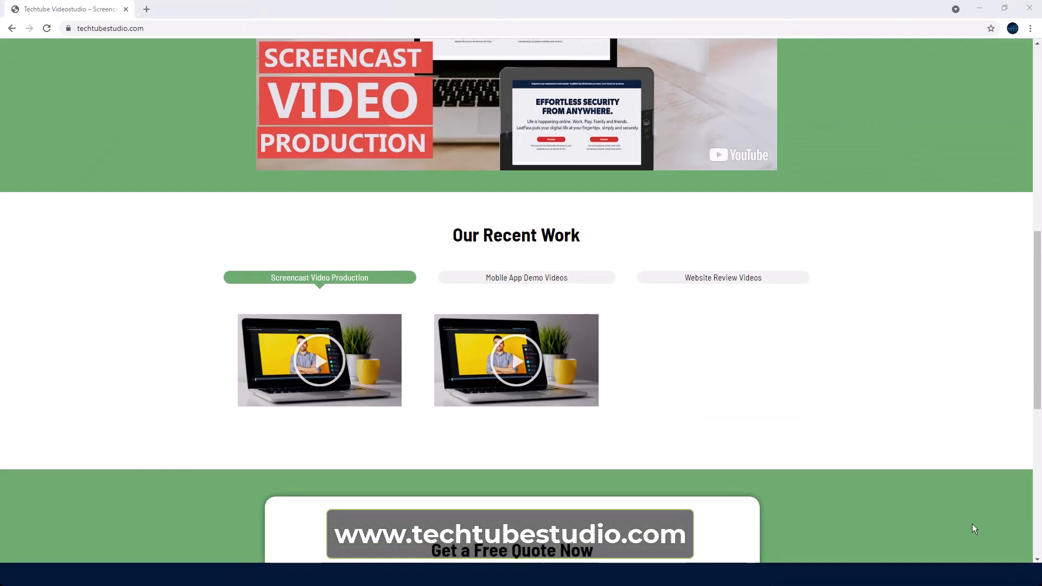
- Scroll the cheptiony.com page down to the Meet Cheptiony section
scroll(down, 3)
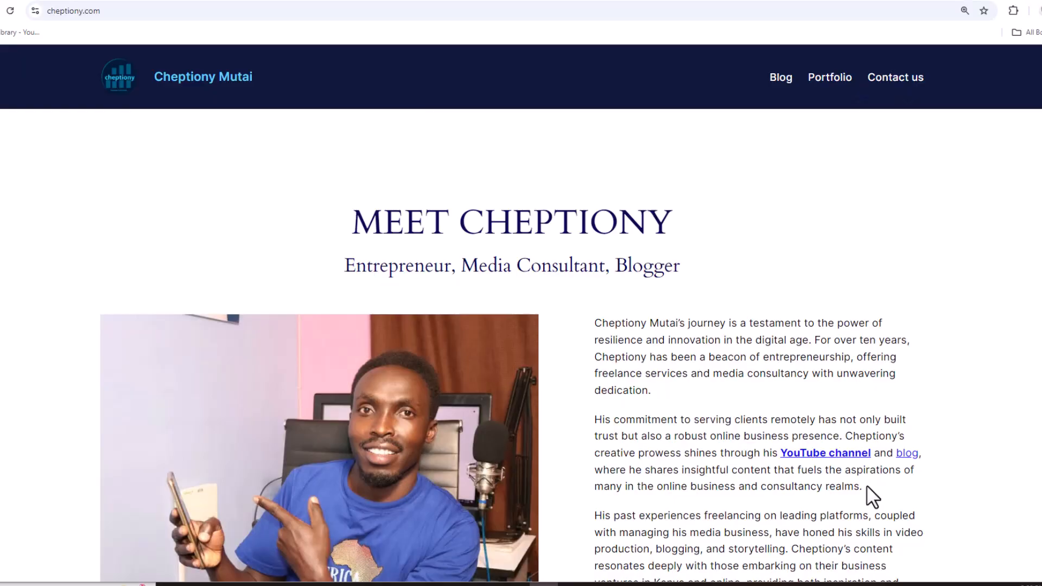
scroll(down, 3)
text(pub)
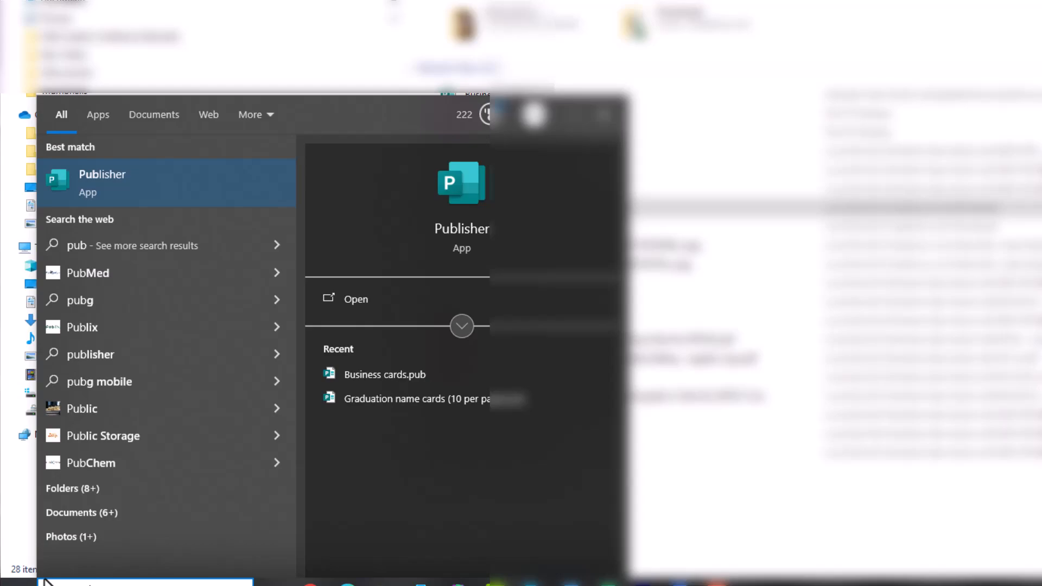
- Launch Publisher from the Start search and go to the New publication page
click(103, 182)
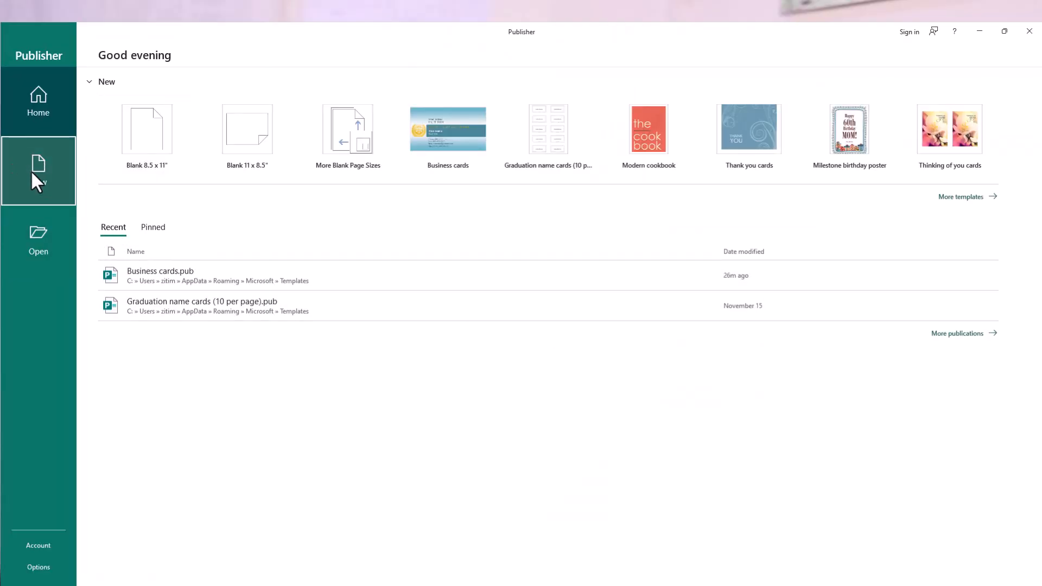
click(38, 171)
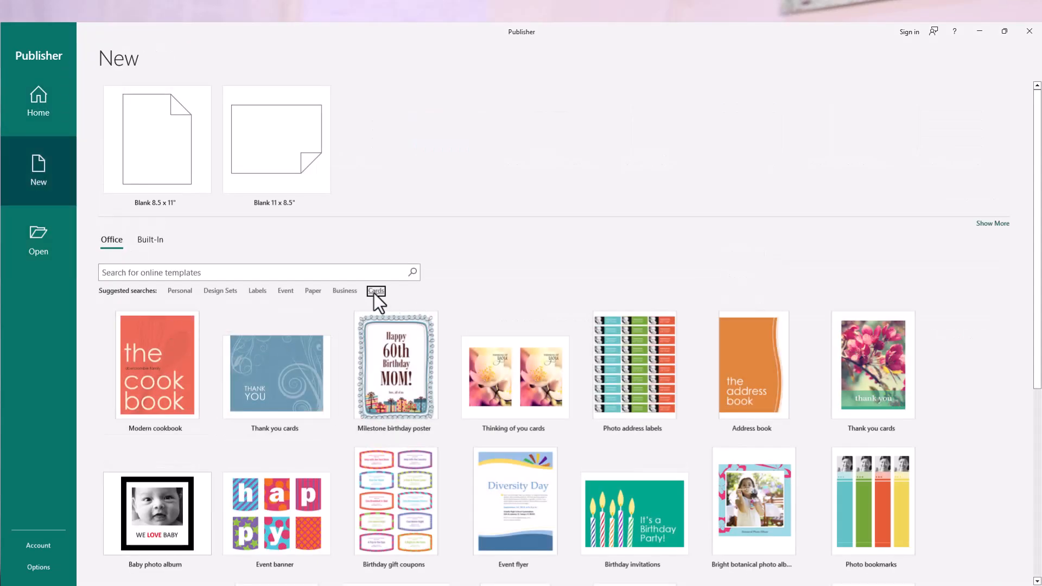
- Search the online templates for 'business Cards'
click(375, 291)
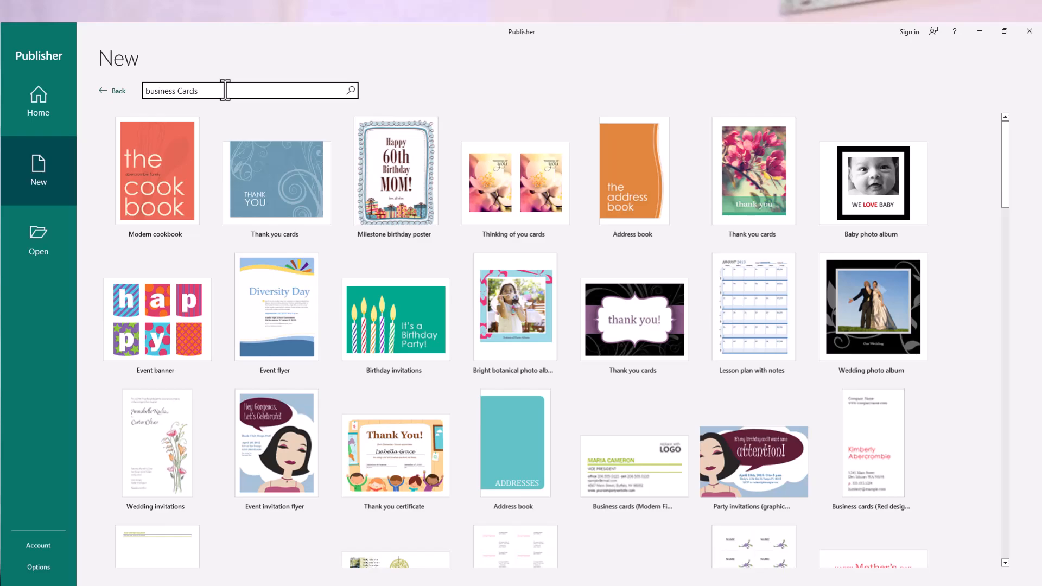
click(350, 90)
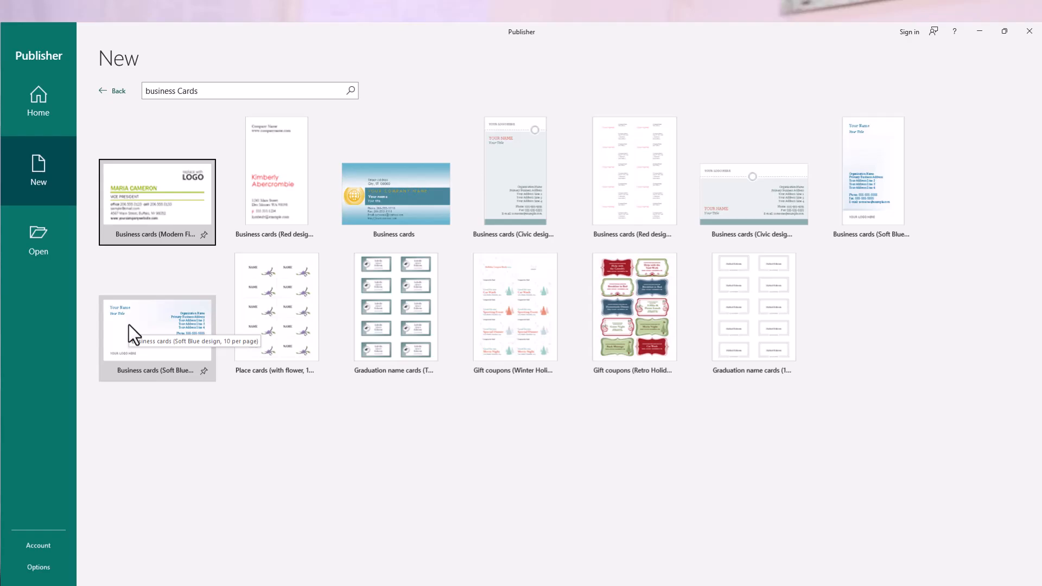
mouse_move(338, 476)
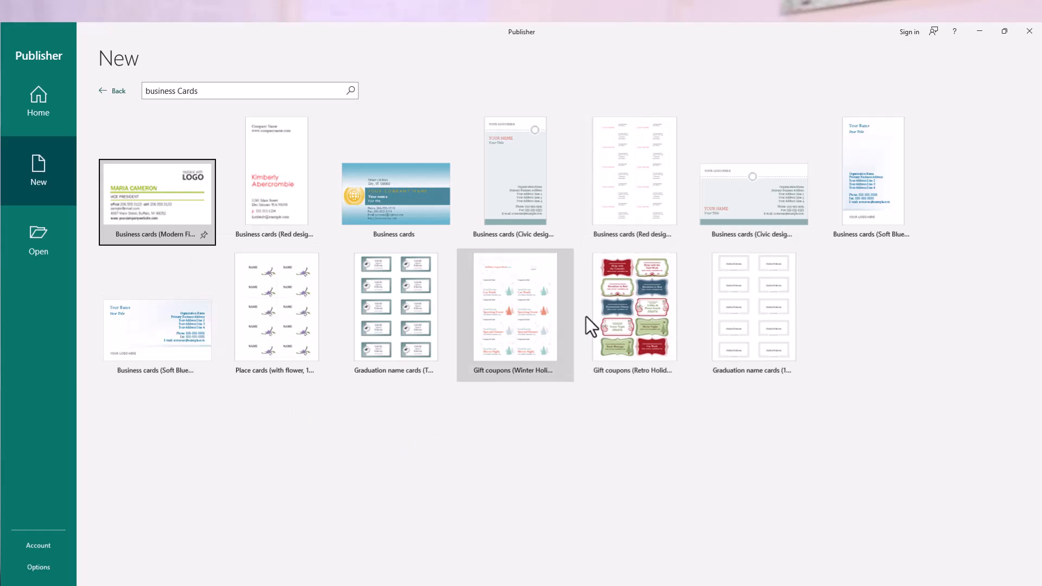
mouse_move(395, 199)
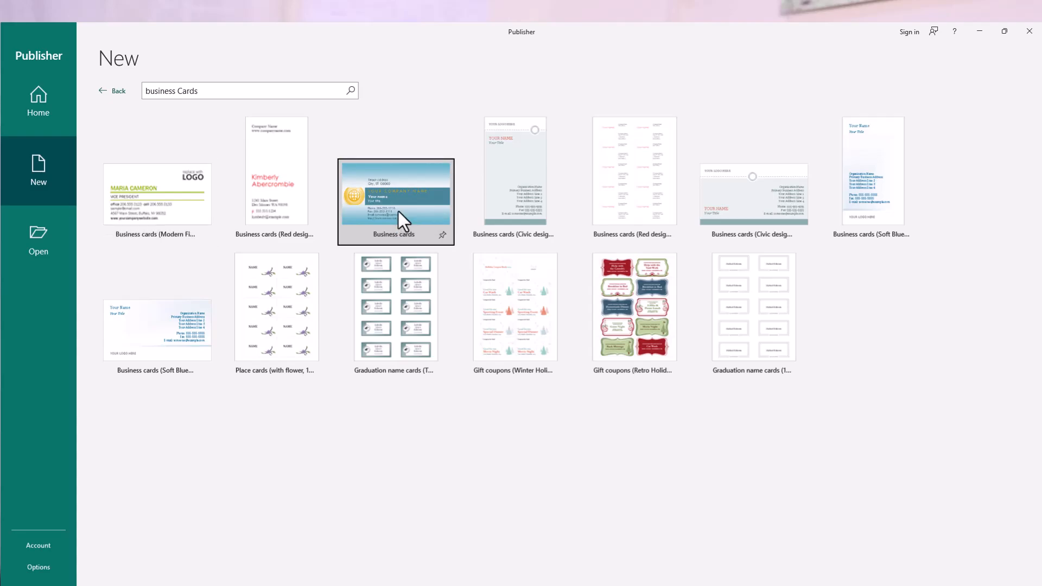
- Create a new publication from the blue Business cards template with the globe logo
click(395, 202)
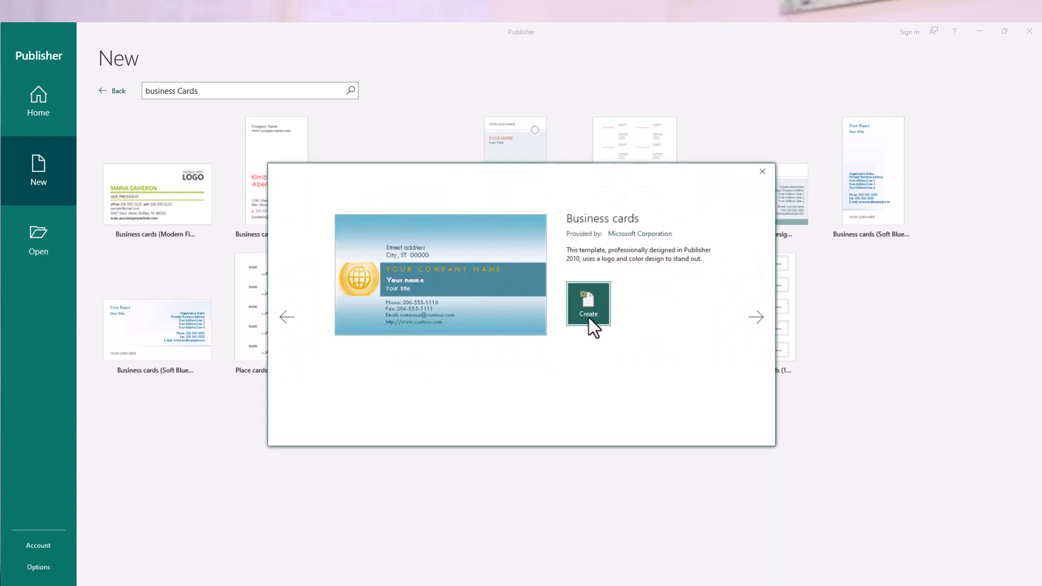
click(587, 304)
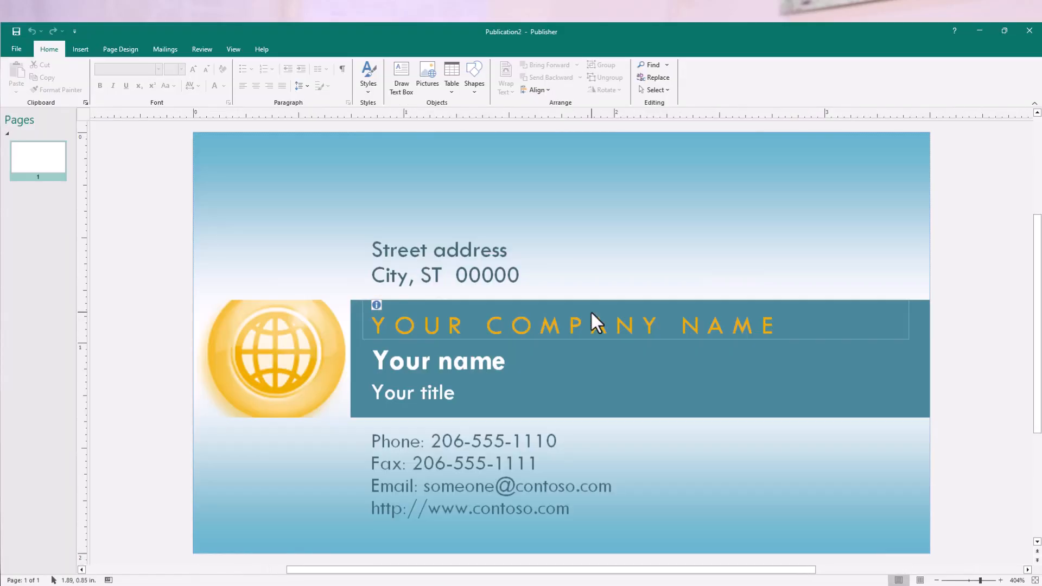
click(13, 31)
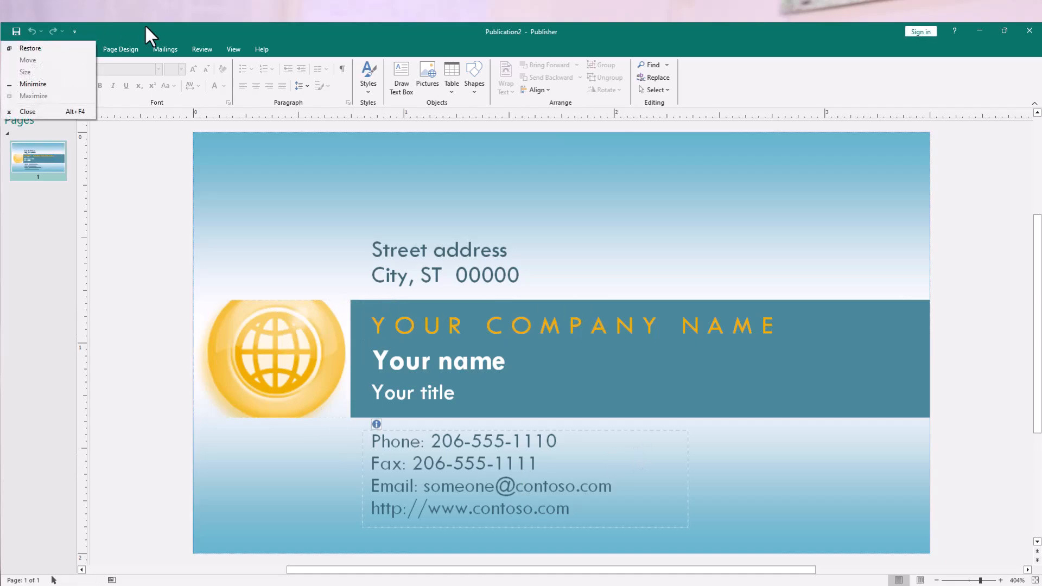
- Inspect the card's address, name and company text boxes and bring up options for the globe logo
click(572, 324)
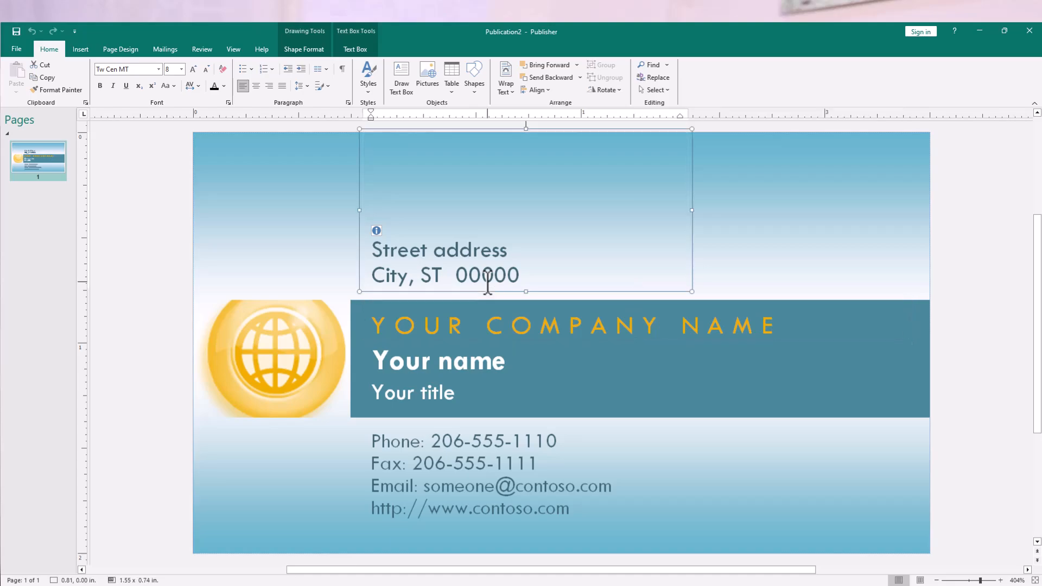
click(531, 325)
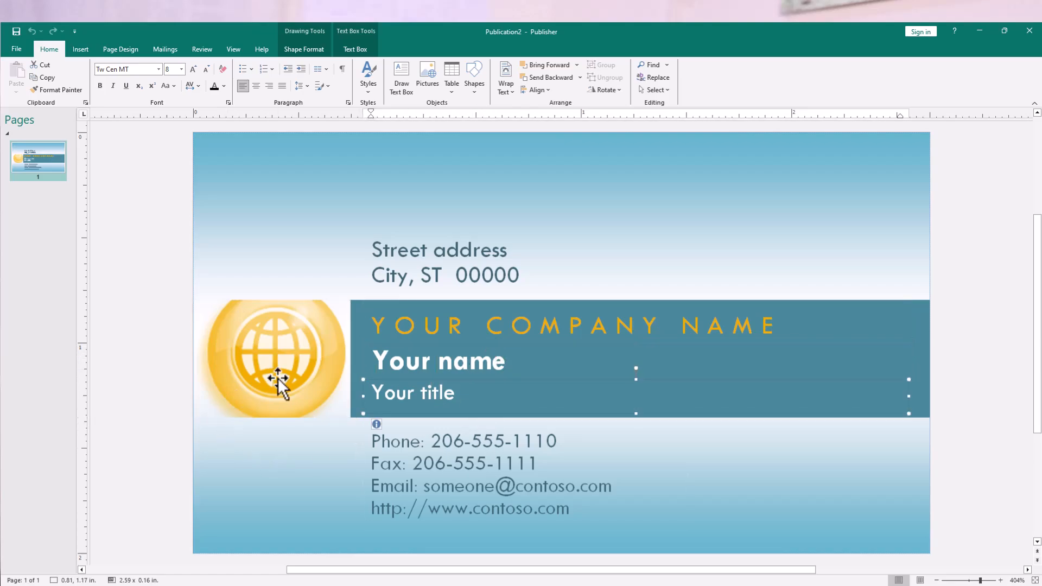
click(273, 360)
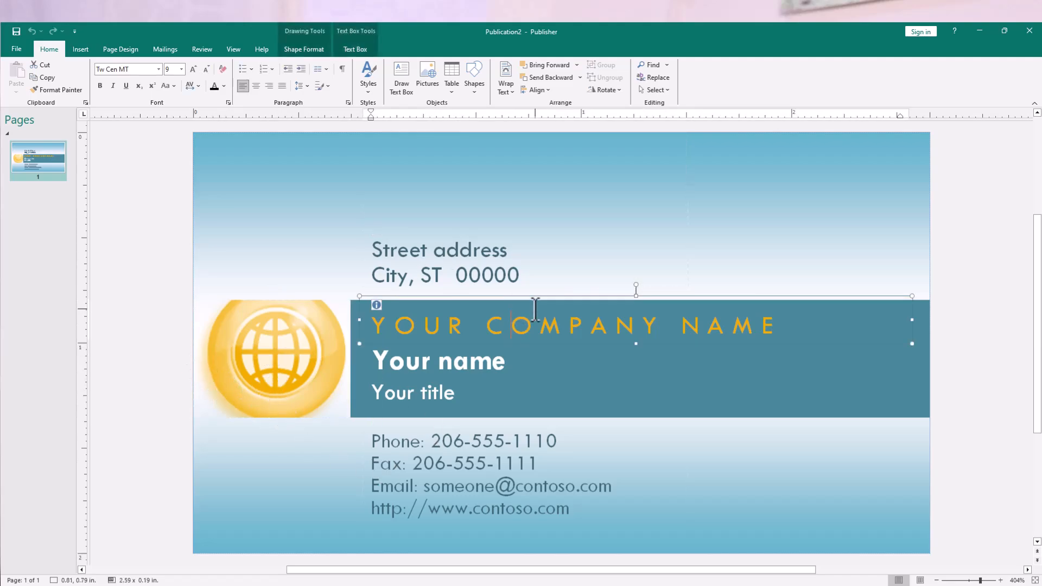
click(272, 359)
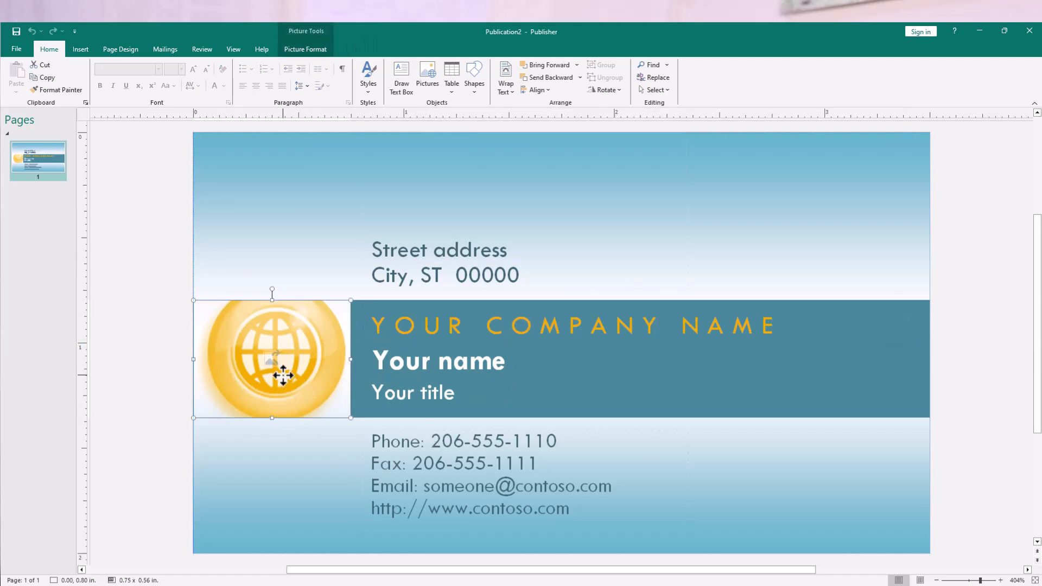
right_click(282, 376)
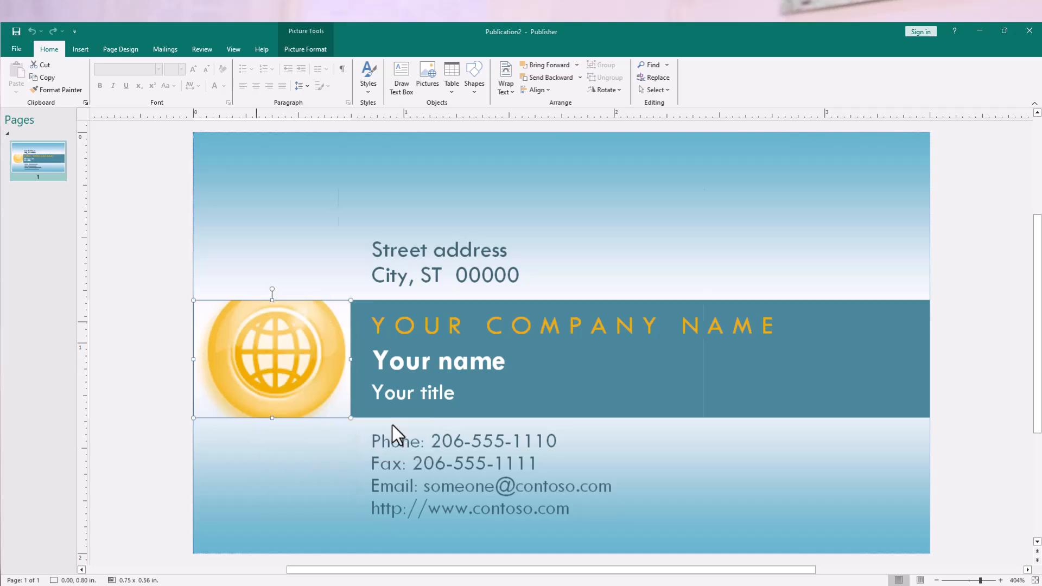
- Replace the globe logo with the square Cheptiony logo image and shrink it to a small size
click(427, 72)
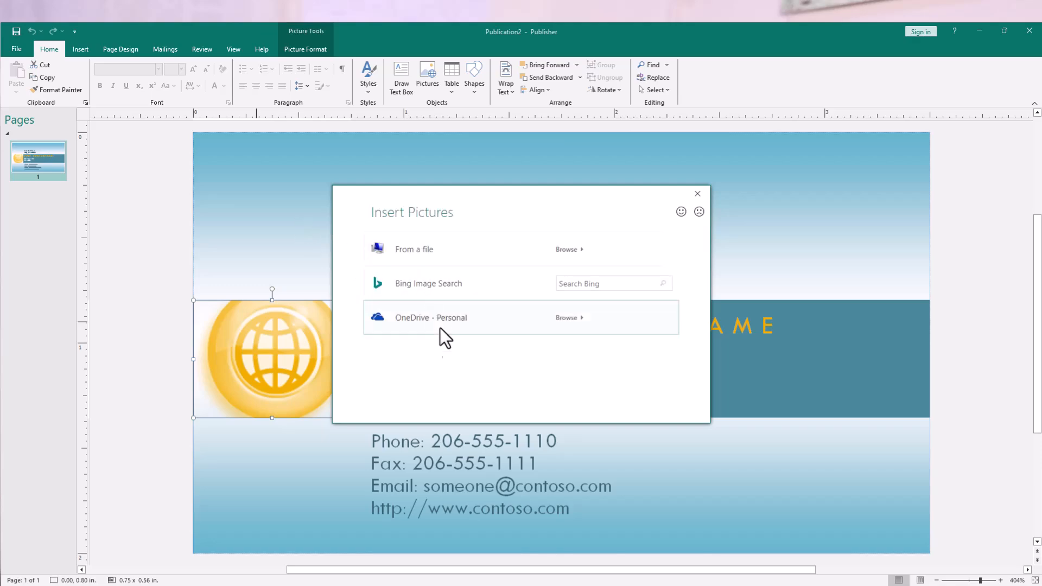
click(696, 193)
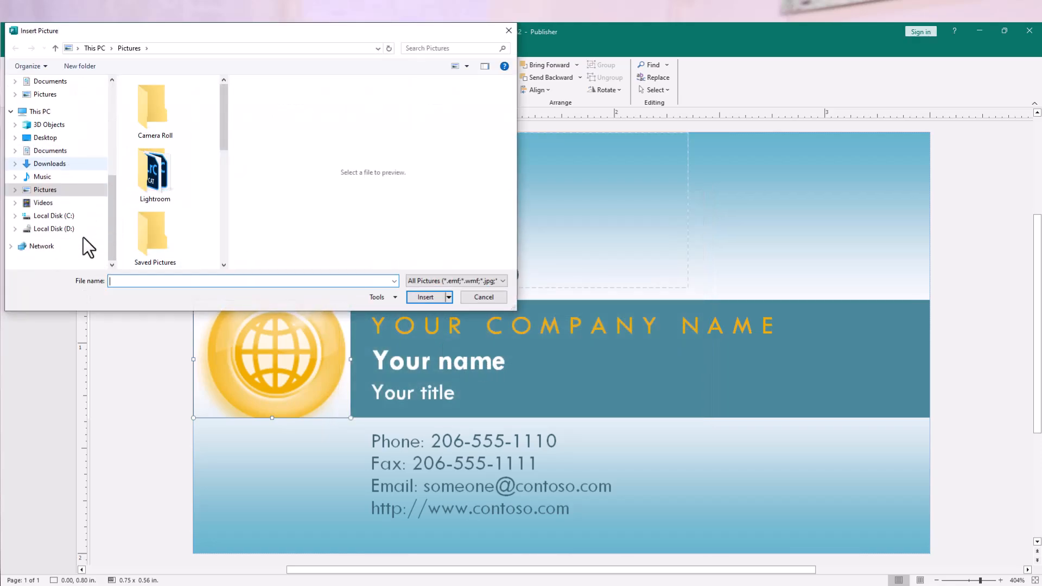
click(424, 297)
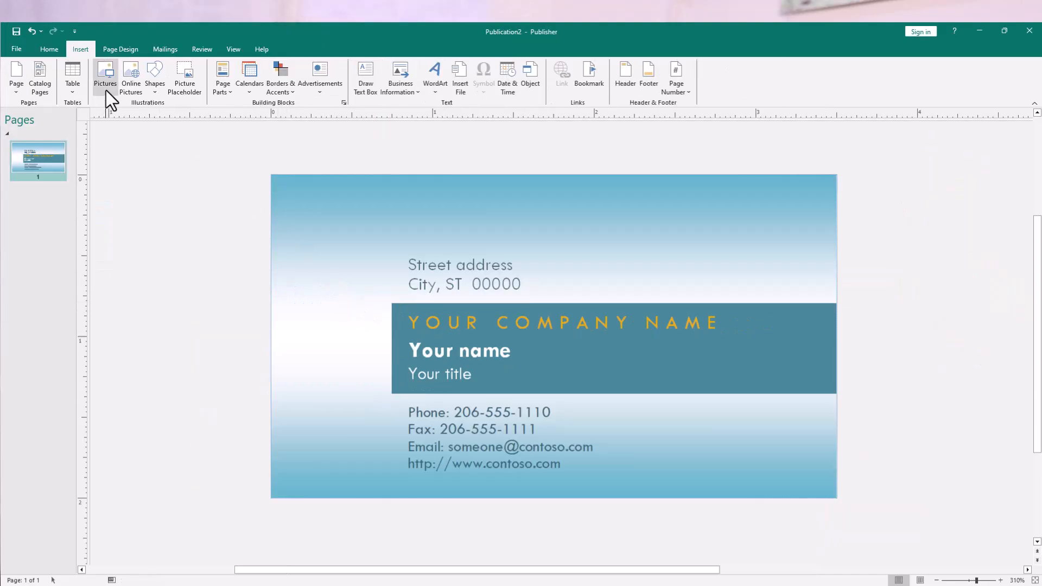
click(105, 73)
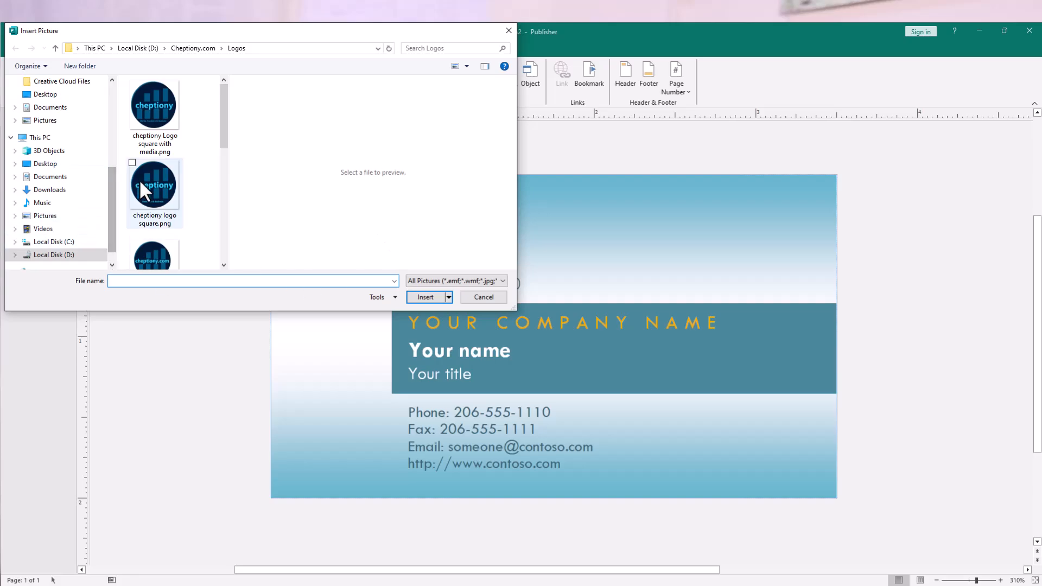
click(154, 184)
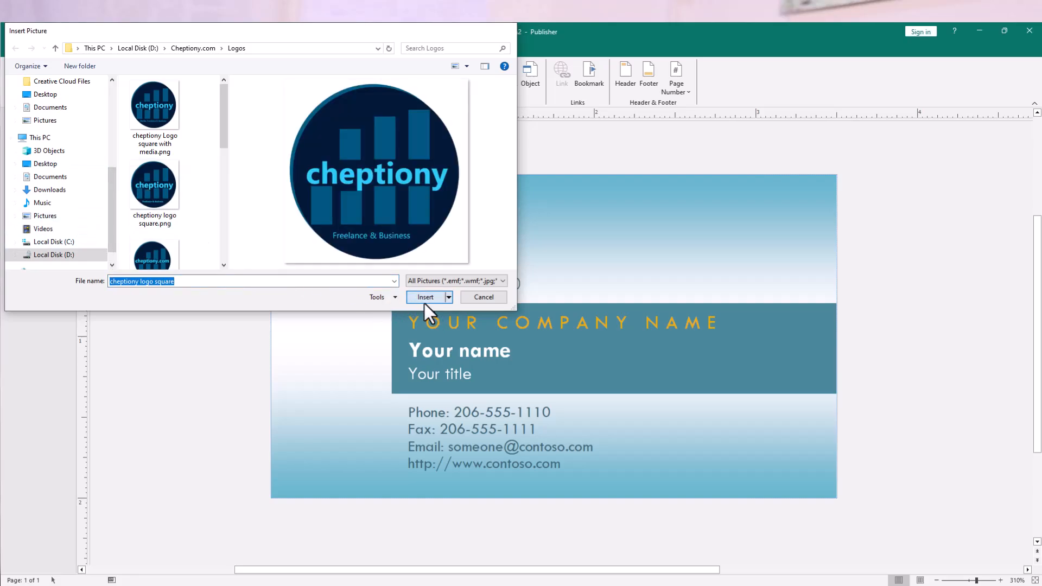
click(424, 297)
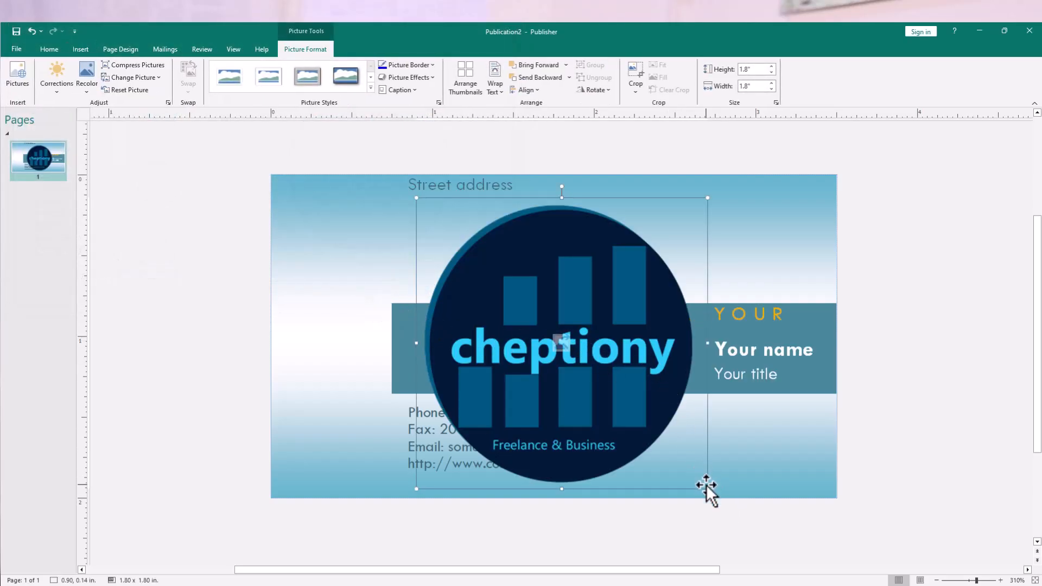
drag(706, 489, 477, 282)
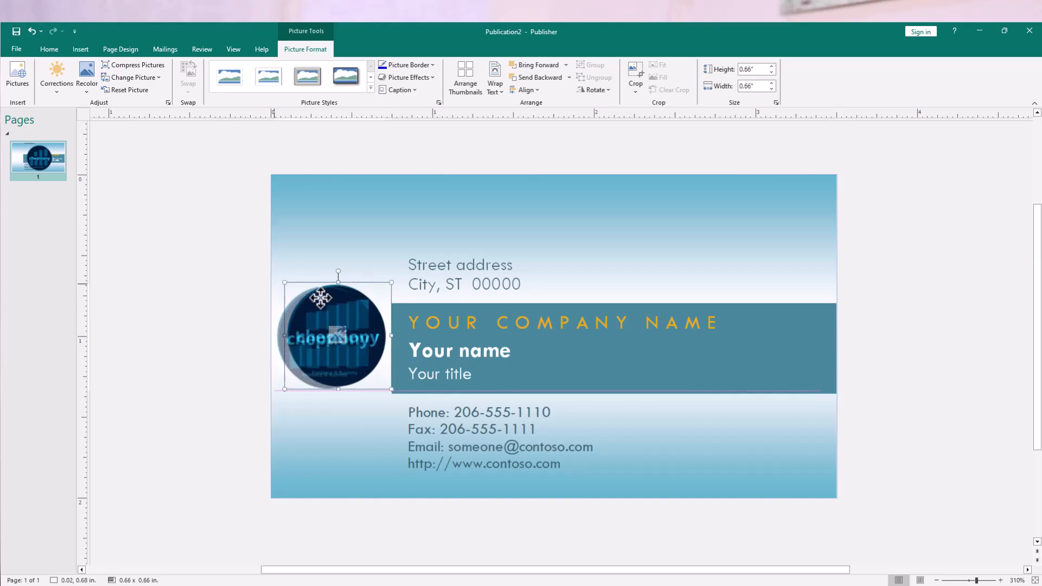
drag(335, 336, 330, 341)
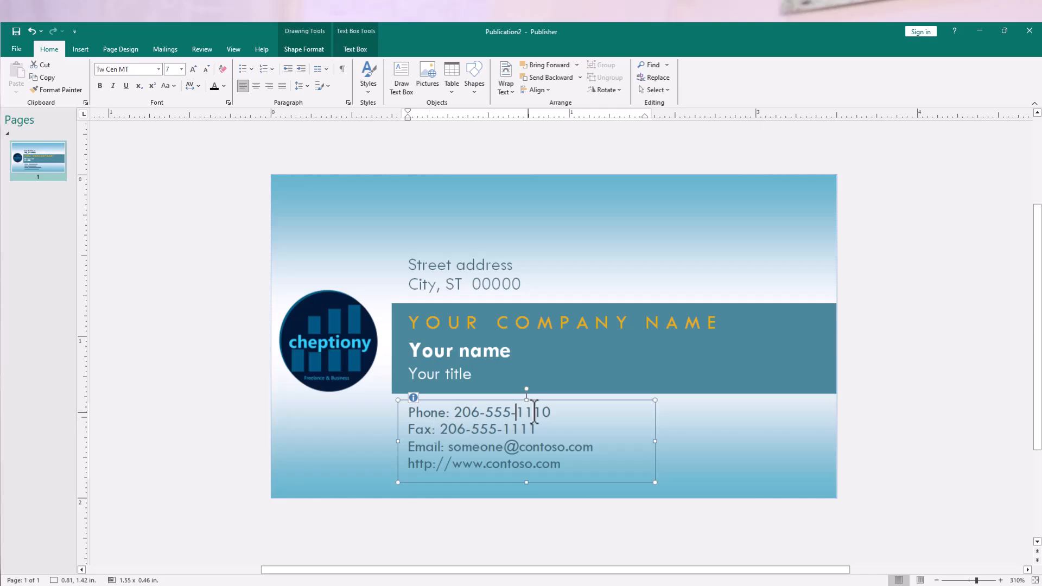
drag(453, 412, 550, 412)
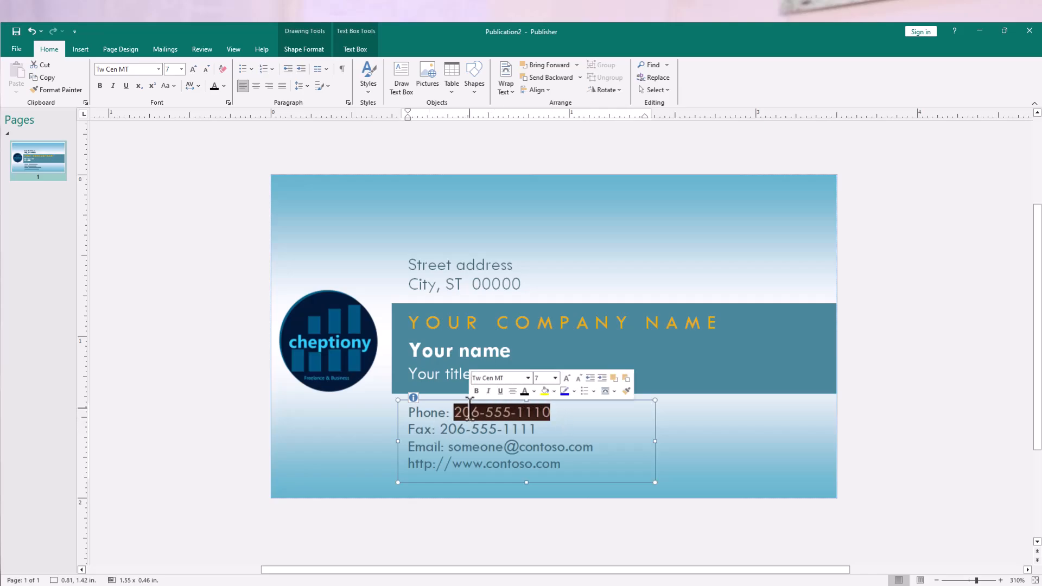
text(+254)
click(484, 463)
text(h)
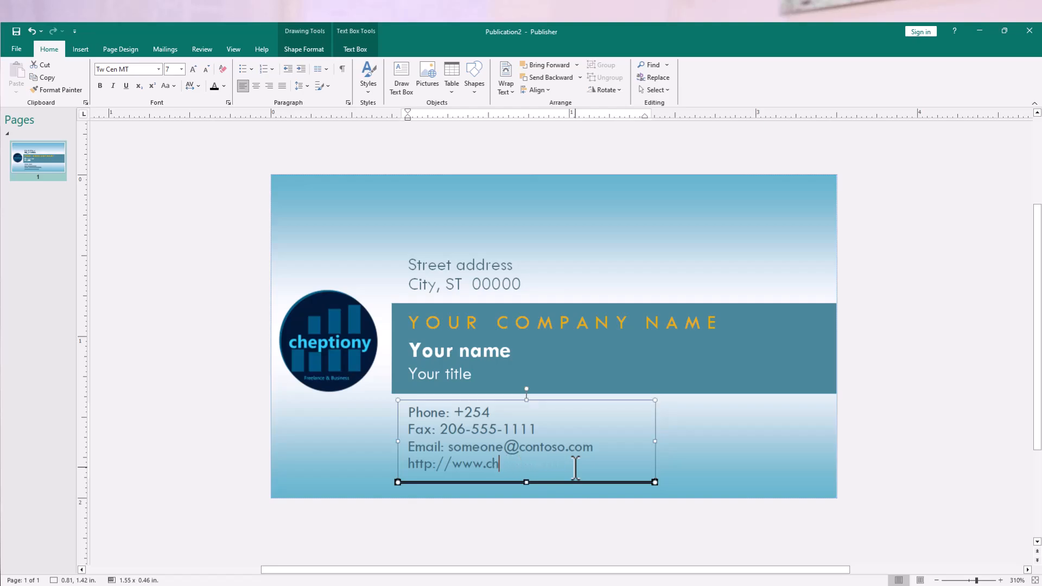
text(eptiony.com)
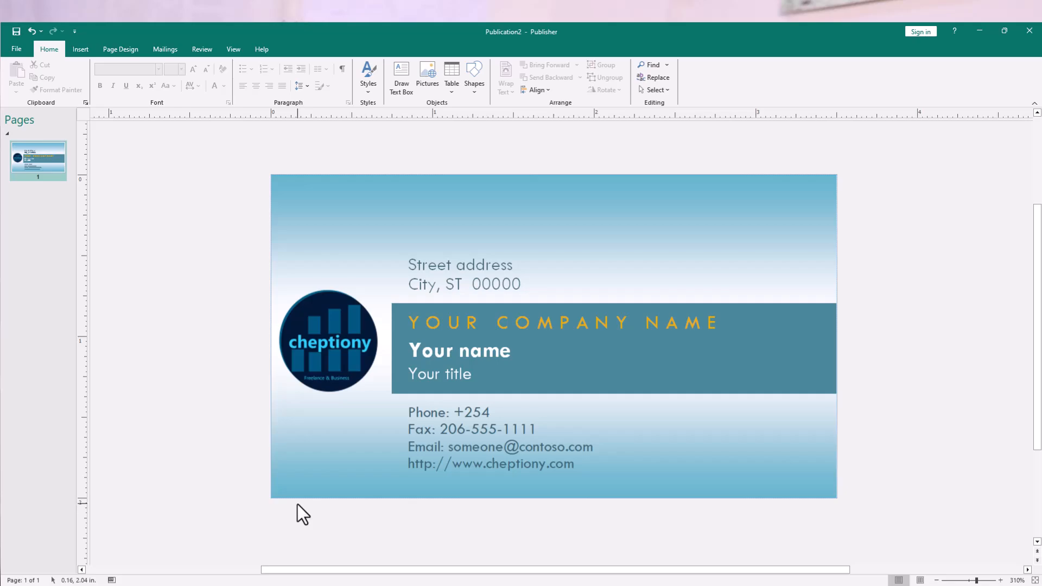
- Try an orange colour scheme from Page Design, then settle on the blue Flow scheme
click(431, 223)
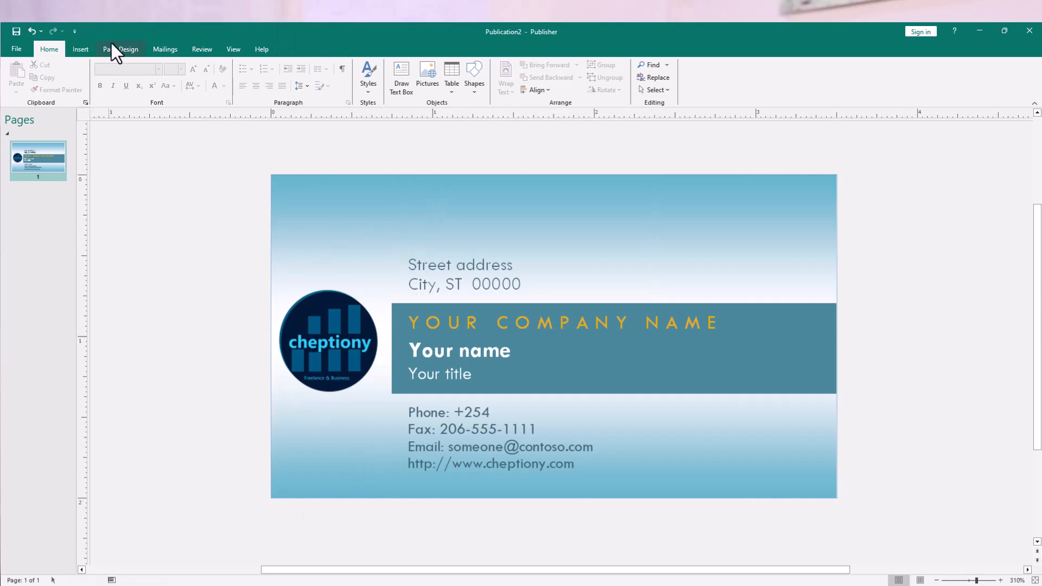
click(120, 48)
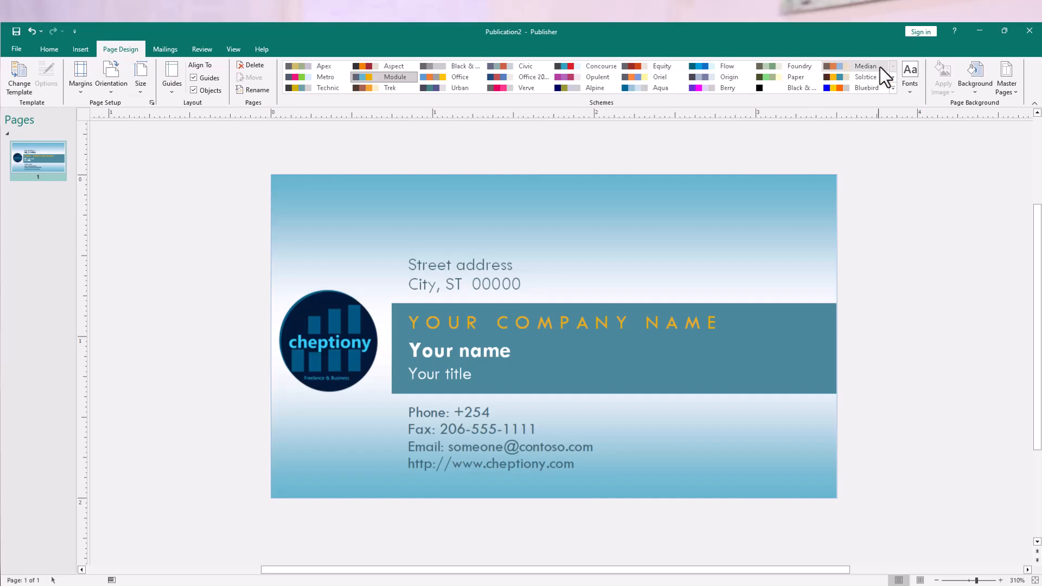
click(865, 77)
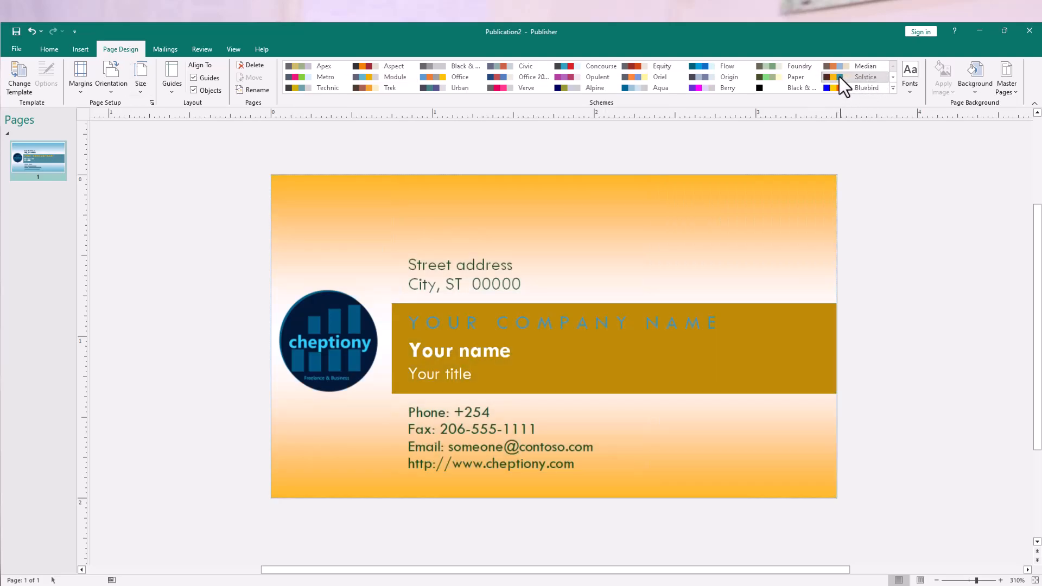
click(720, 65)
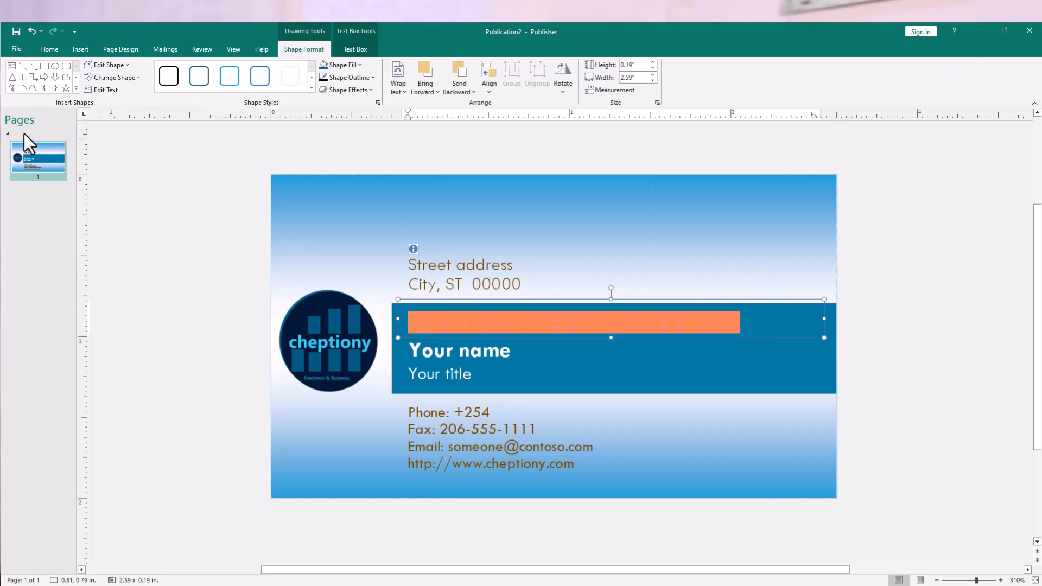
- Set the company name font colour to white and check it against the blue band
click(48, 49)
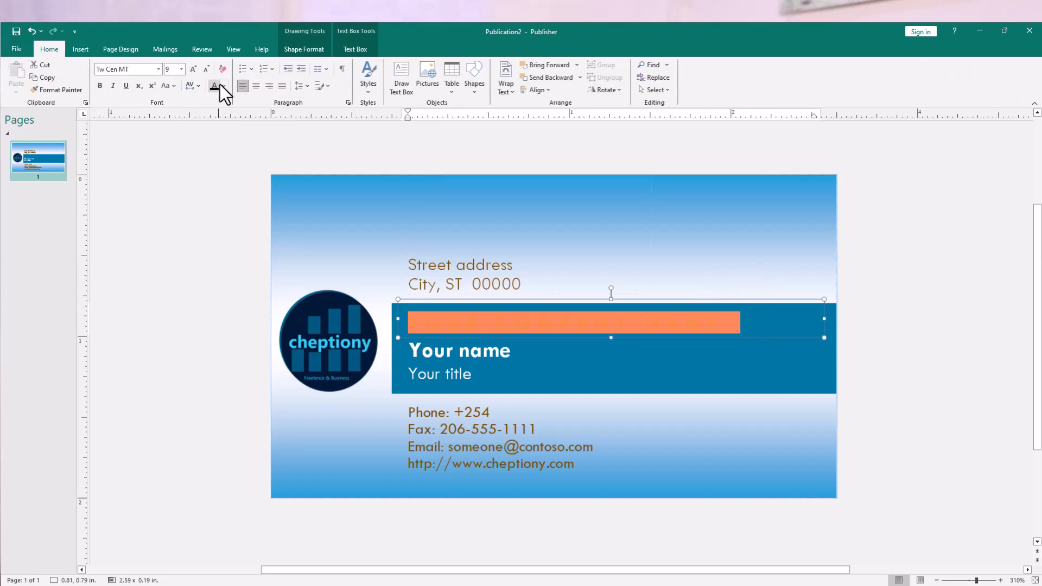
click(214, 86)
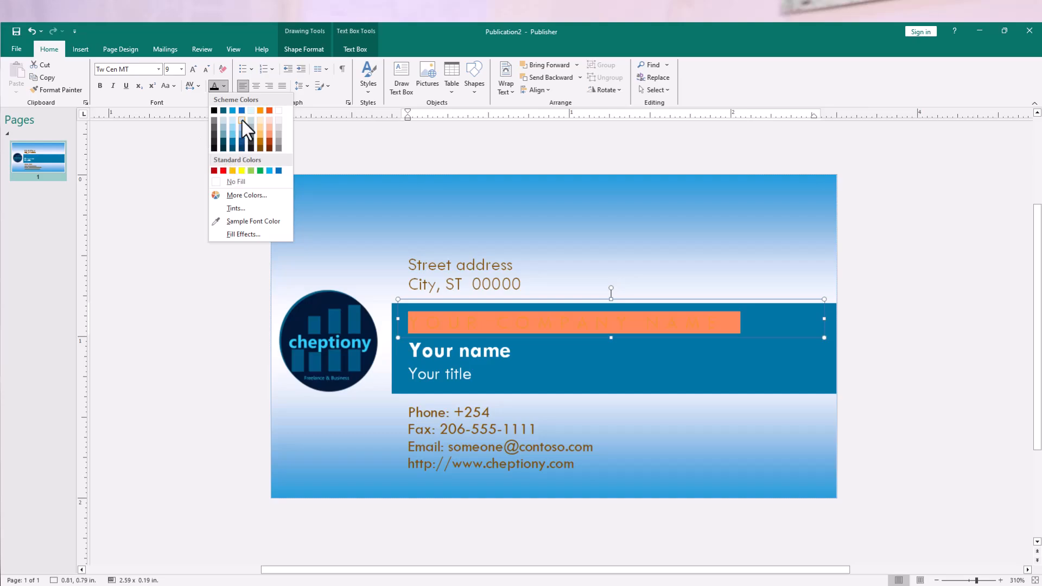
click(239, 117)
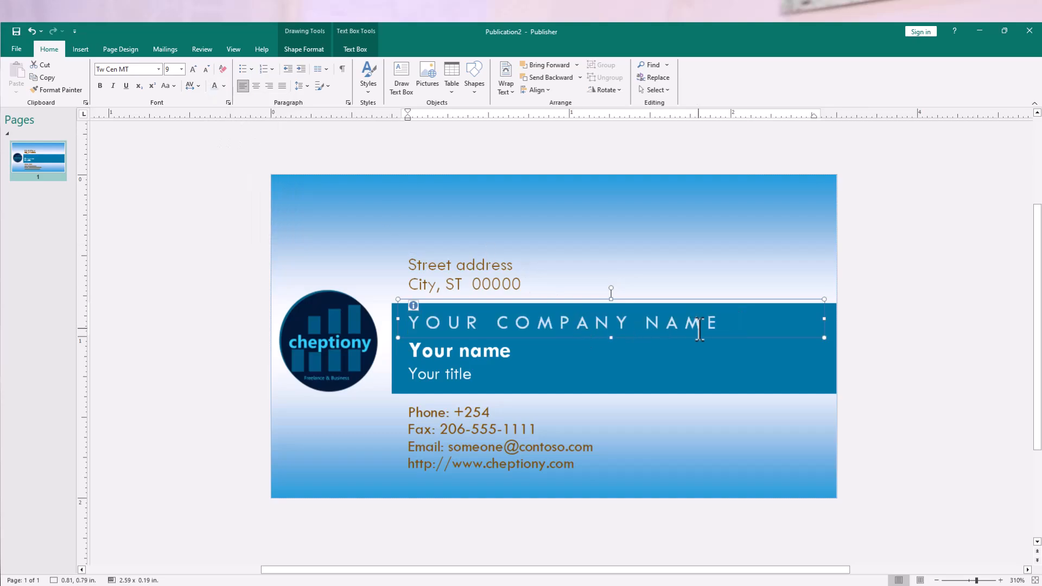
triple_click(561, 322)
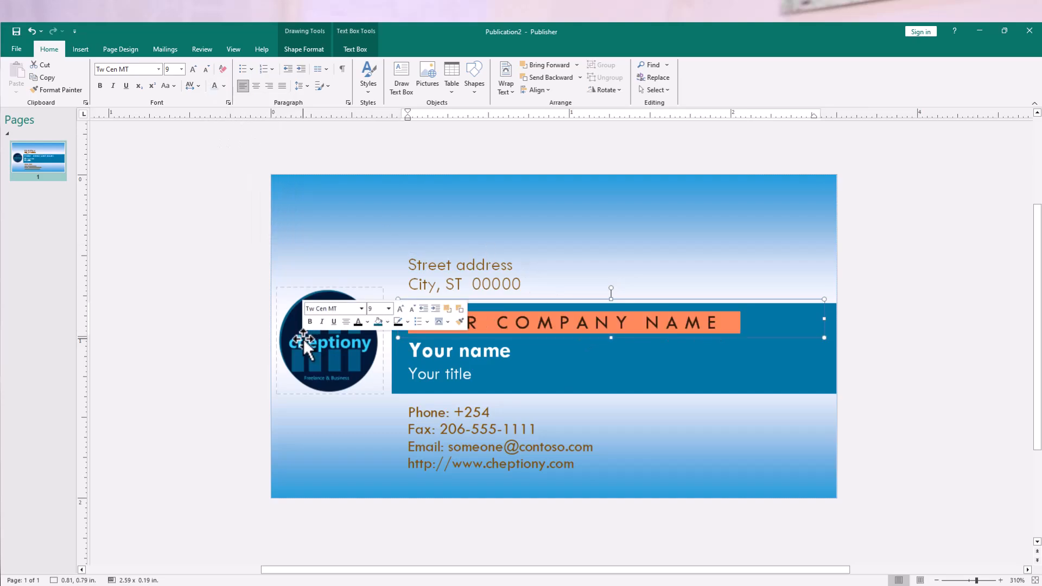
click(779, 268)
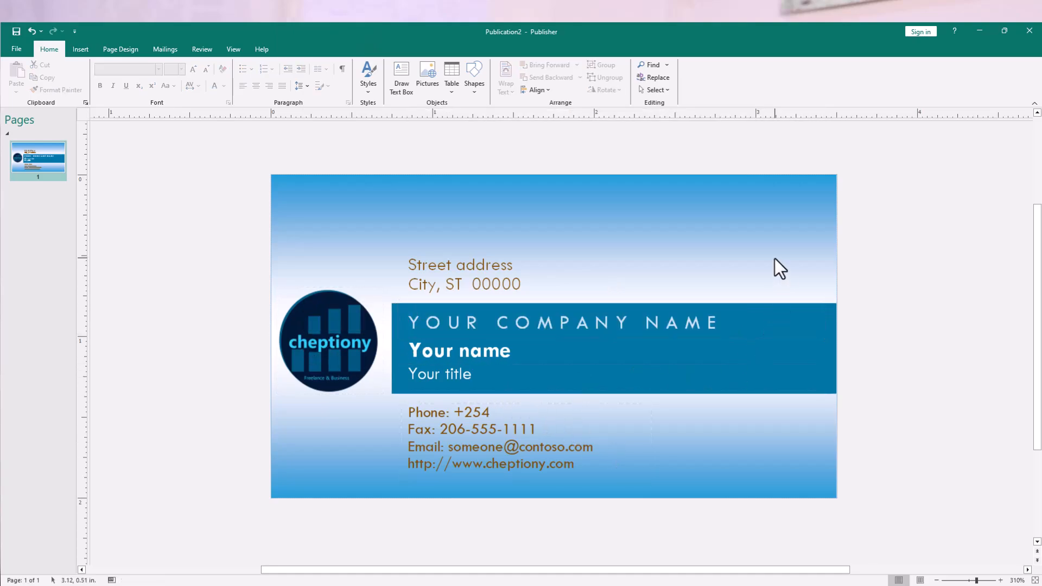
click(458, 351)
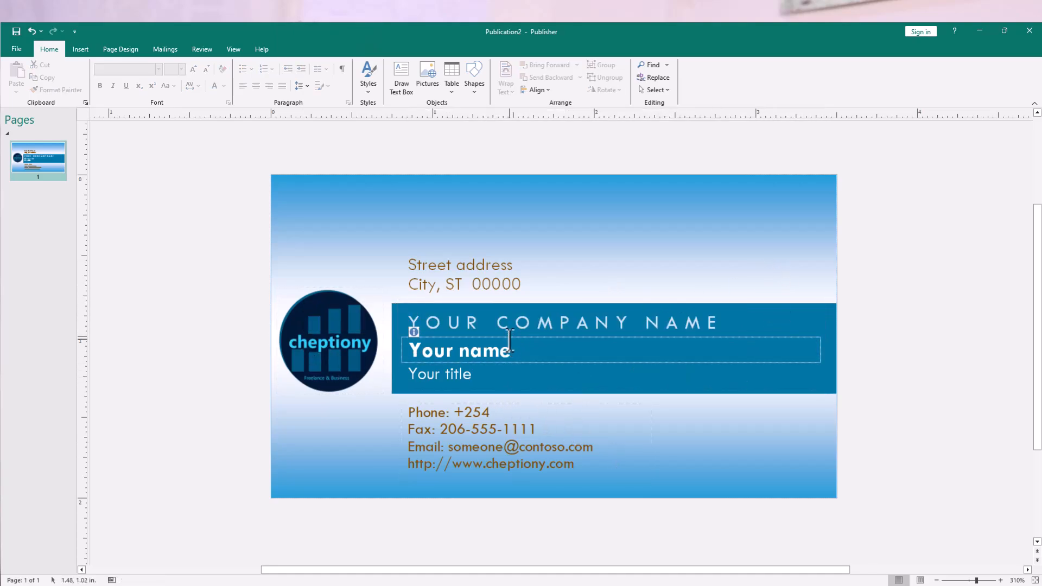
- Select the Your name placeholder to type the cardholder's details
click(117, 460)
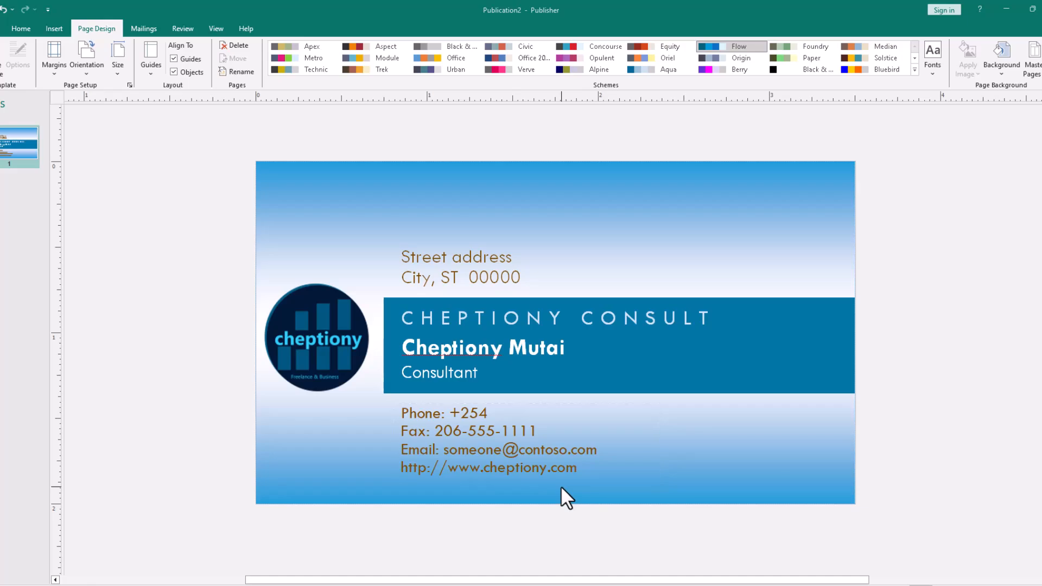
mouse_move(98, 165)
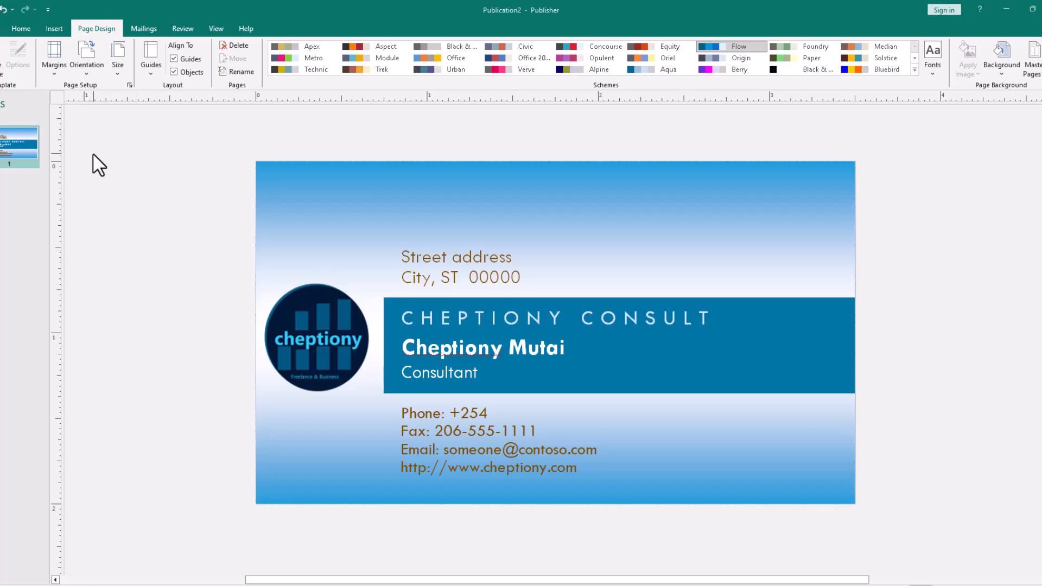
mouse_move(119, 189)
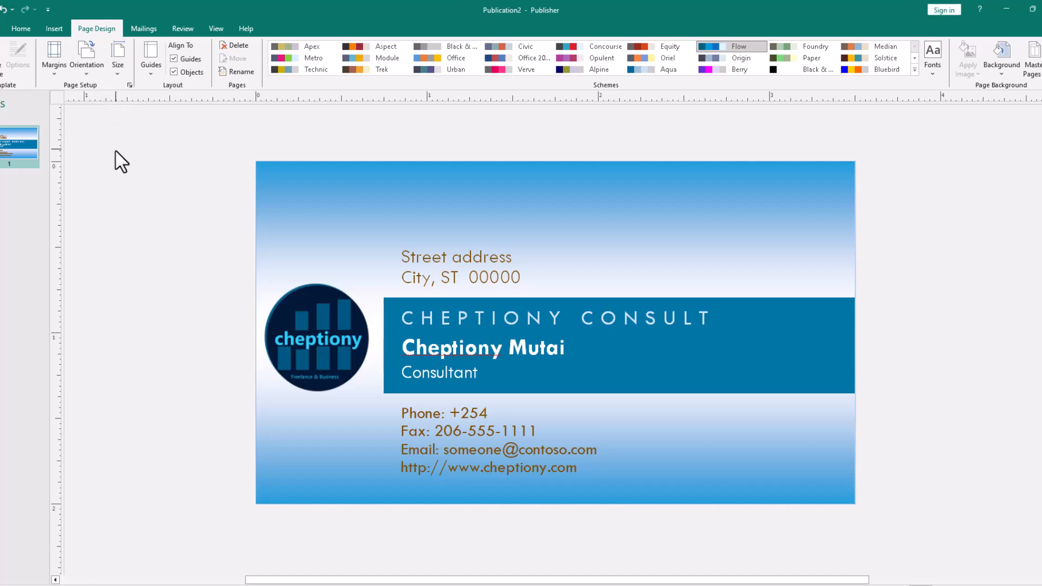
- Create a custom 3.5 by 2 inch page size tiled multiple per sheet on Letter paper
click(117, 55)
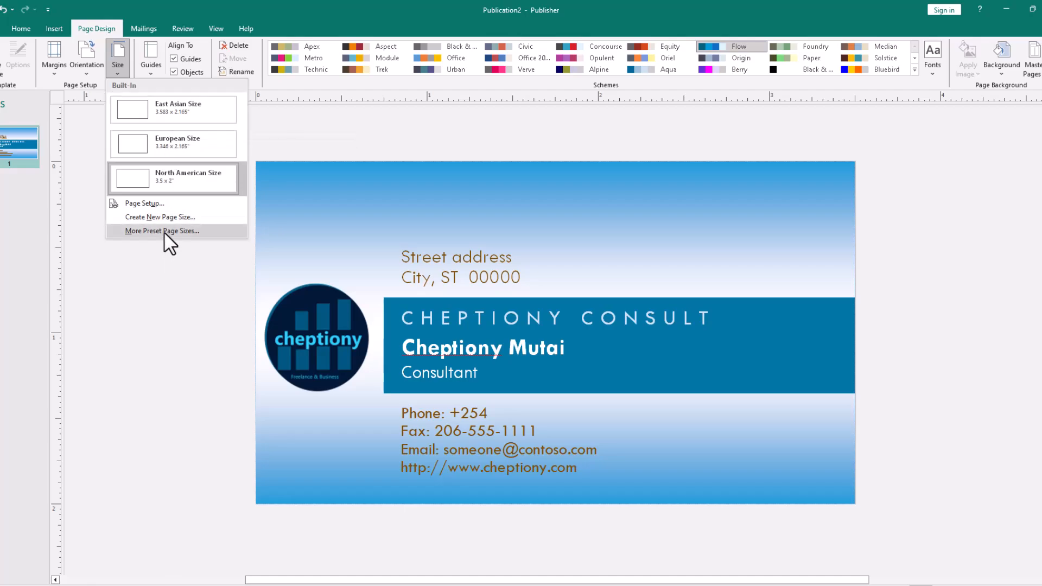
click(159, 217)
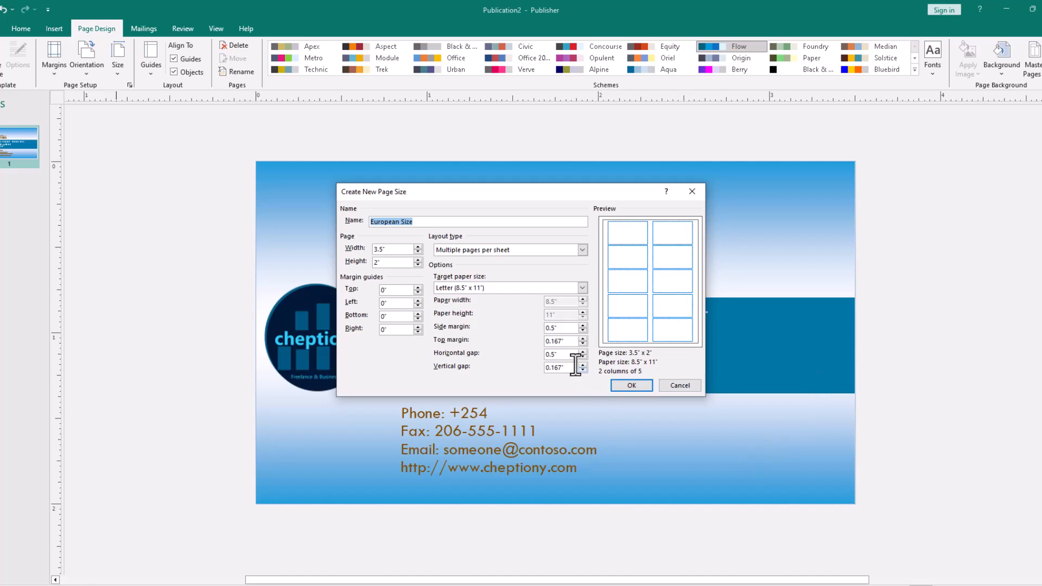
mouse_move(657, 258)
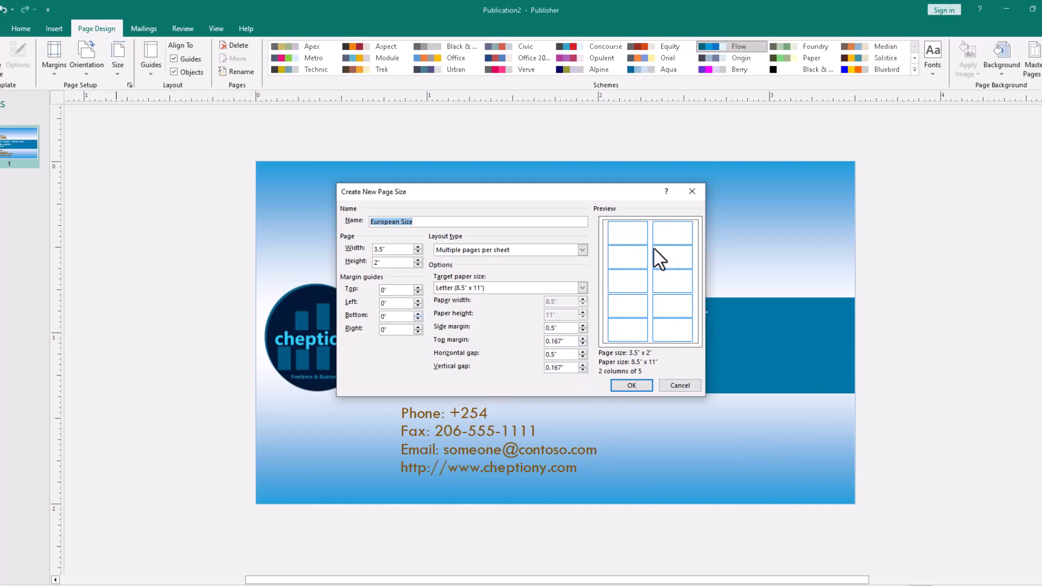
mouse_move(625, 247)
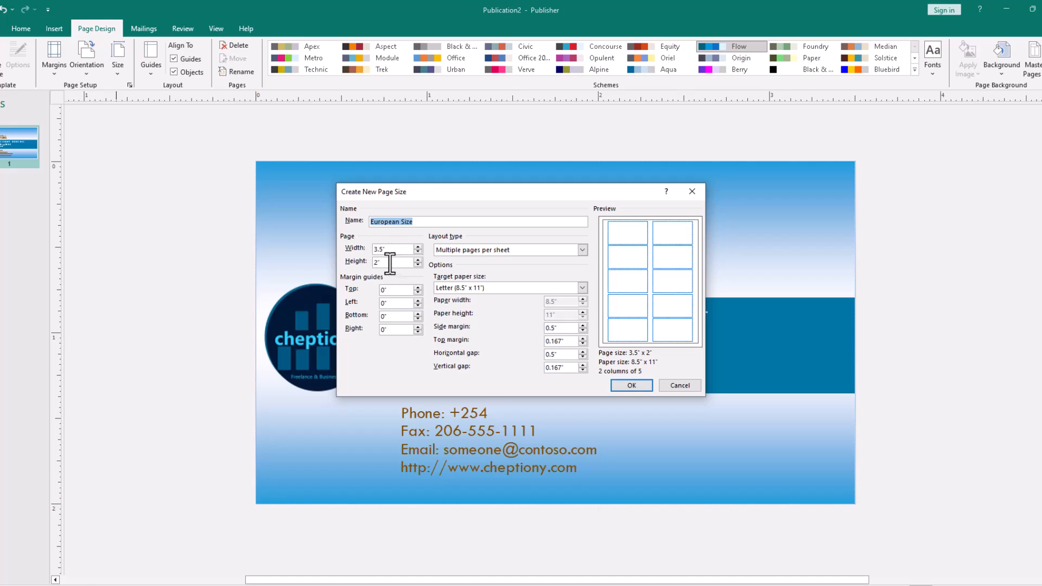
mouse_move(390, 253)
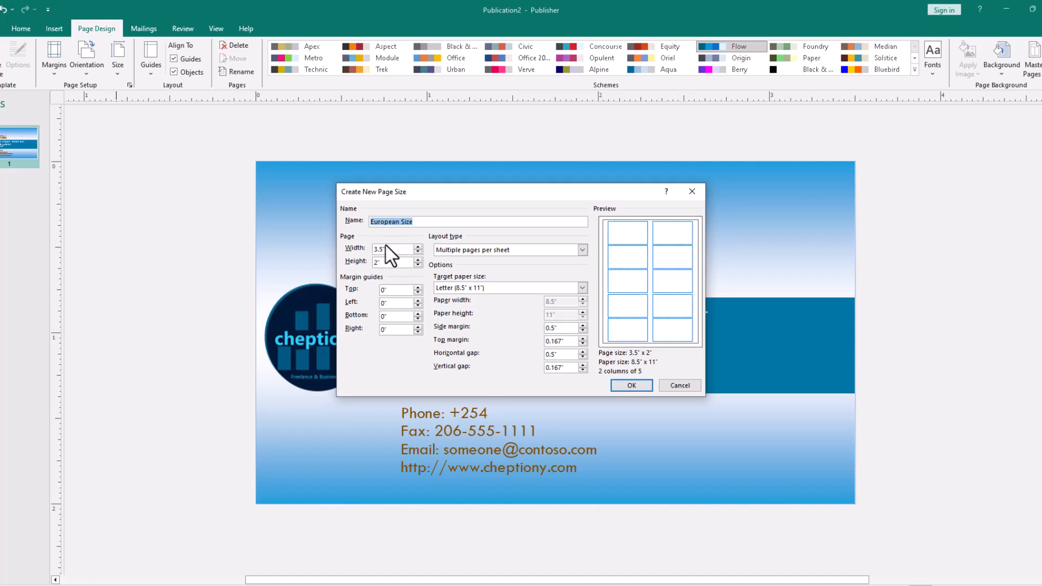
click(582, 287)
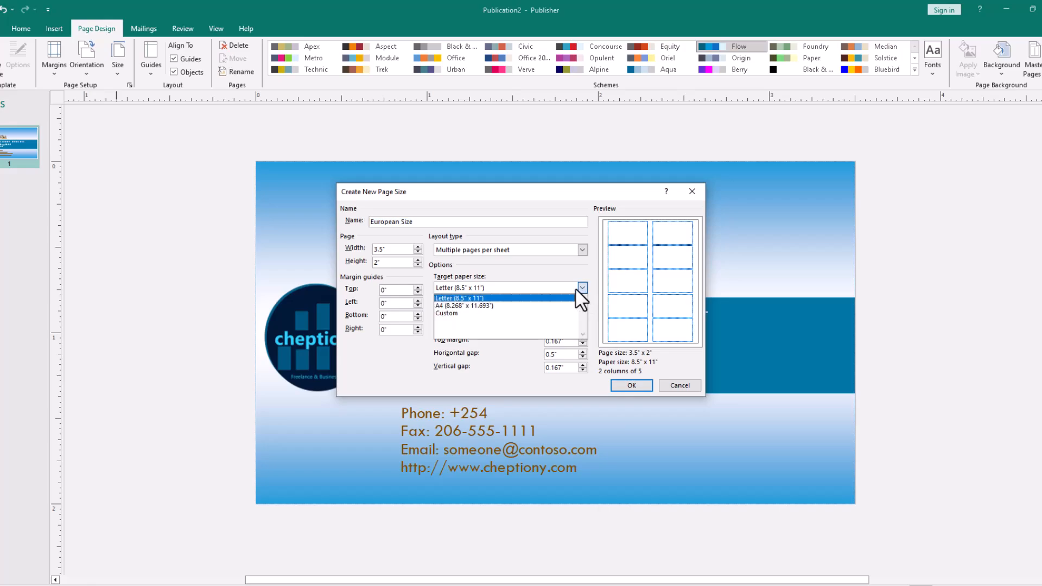
mouse_move(474, 307)
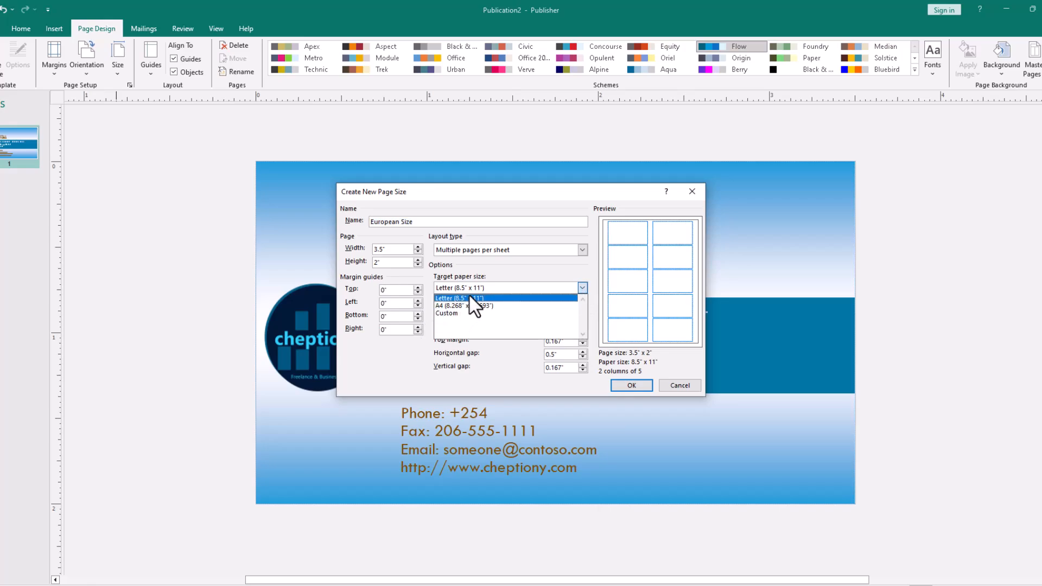
click(458, 287)
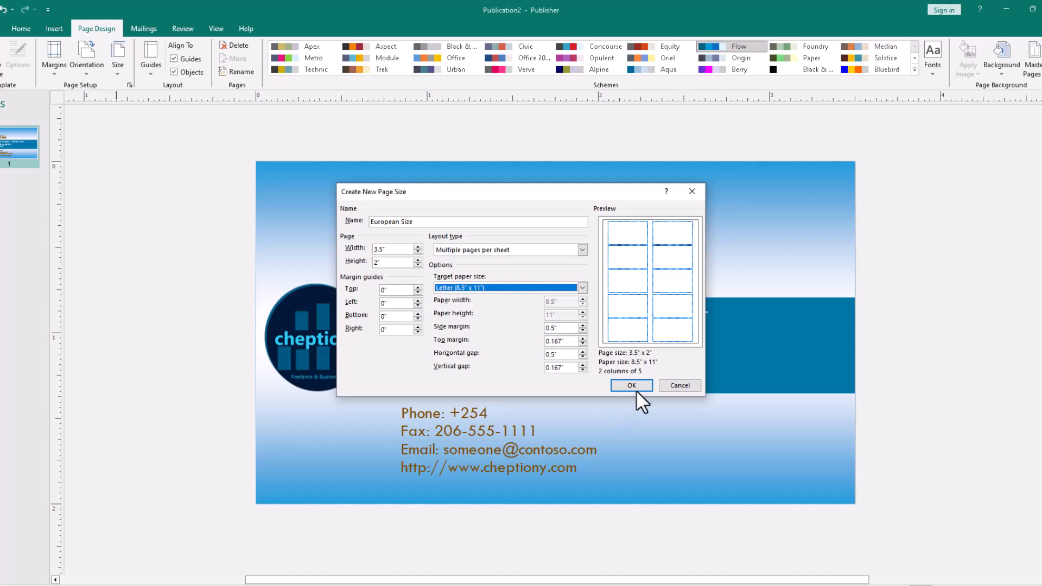
click(629, 385)
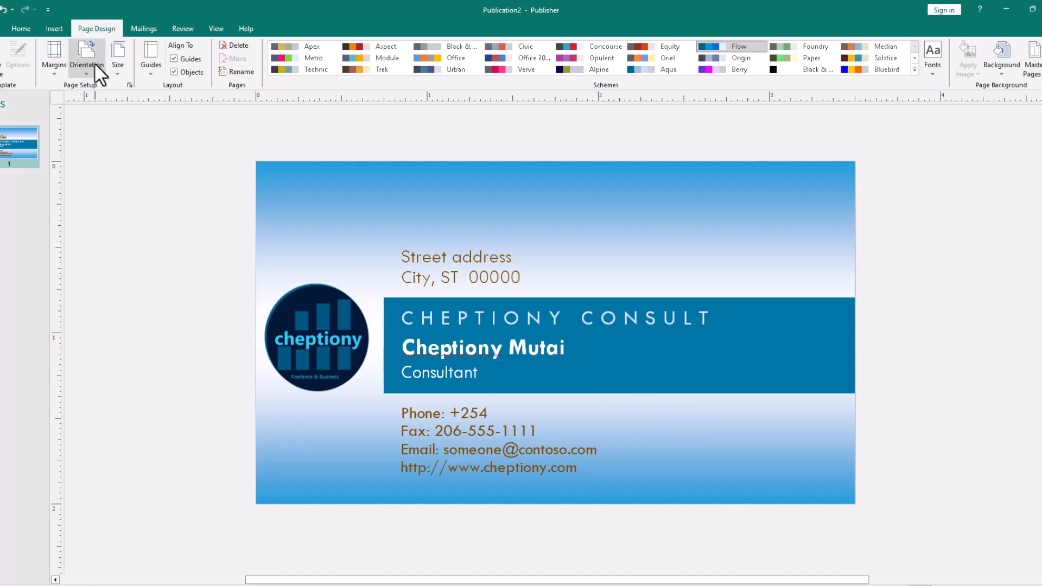
click(86, 60)
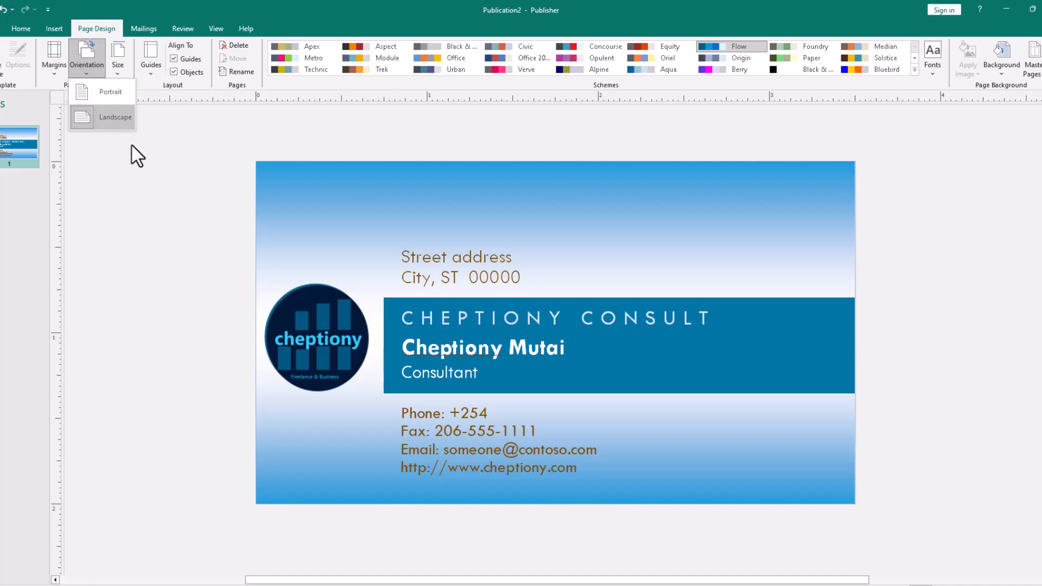
mouse_move(135, 154)
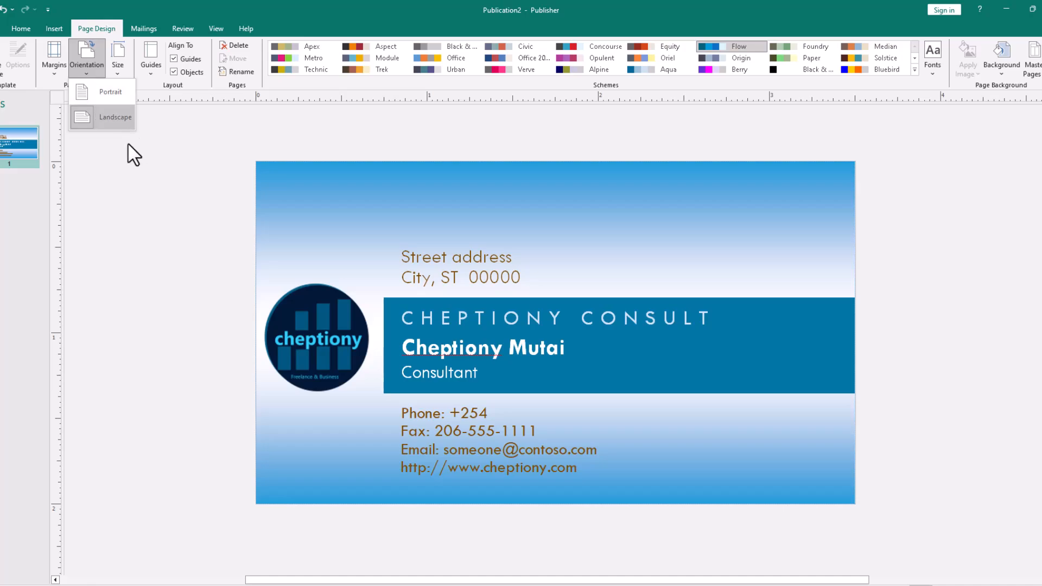
mouse_move(126, 140)
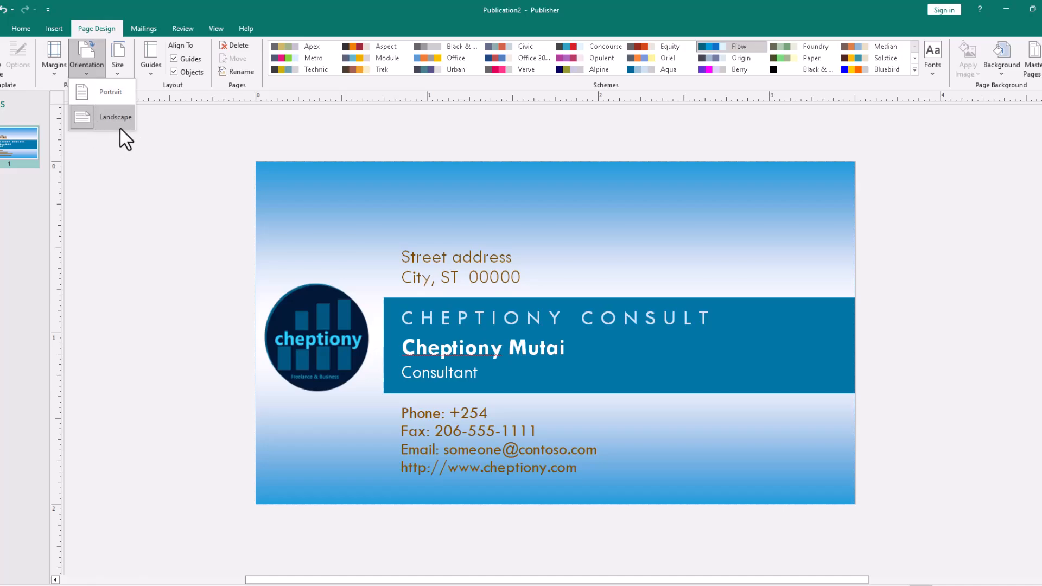
mouse_move(119, 143)
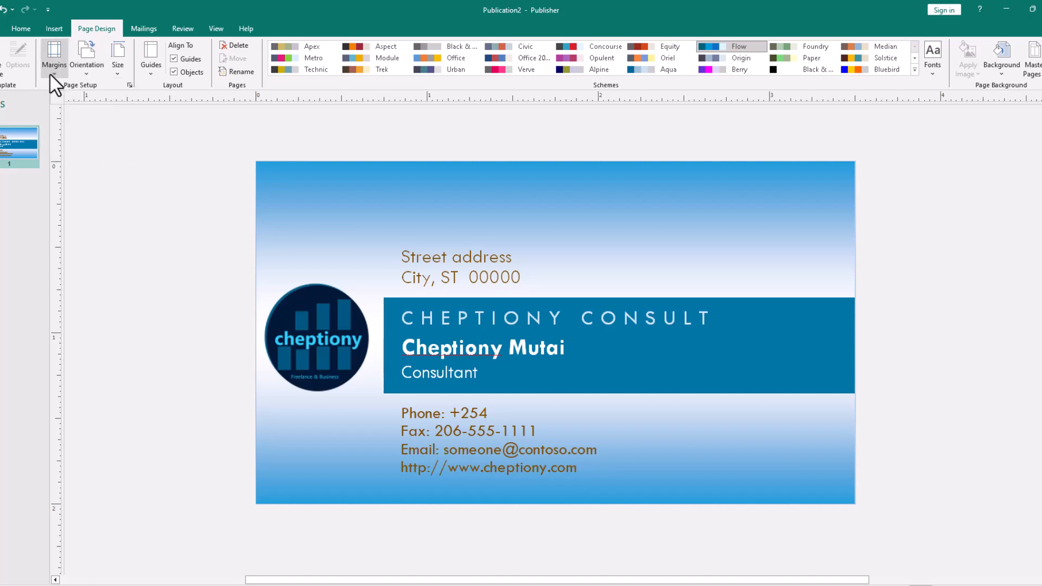
mouse_move(55, 57)
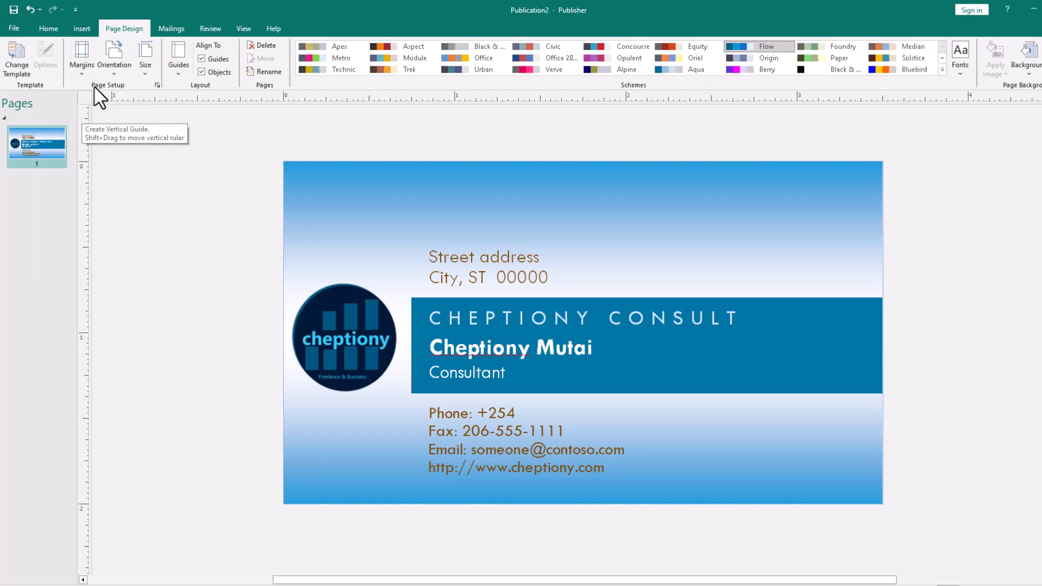
click(82, 55)
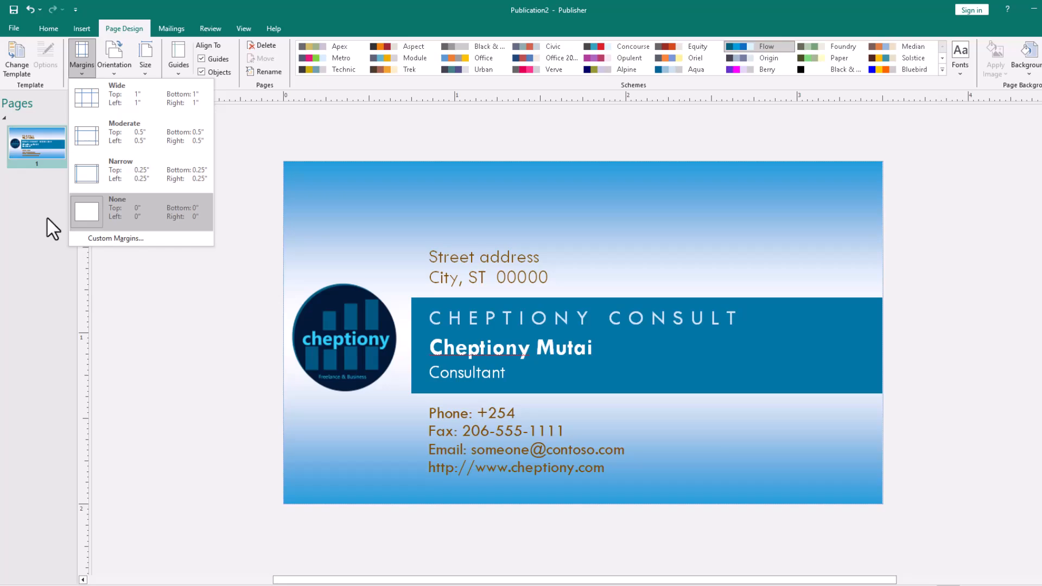
mouse_move(72, 219)
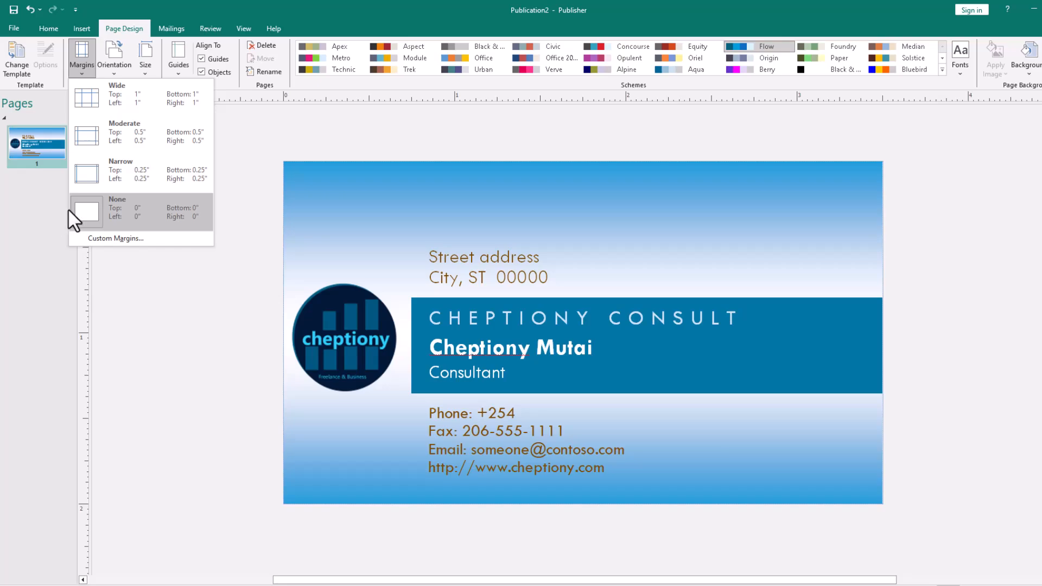
mouse_move(66, 47)
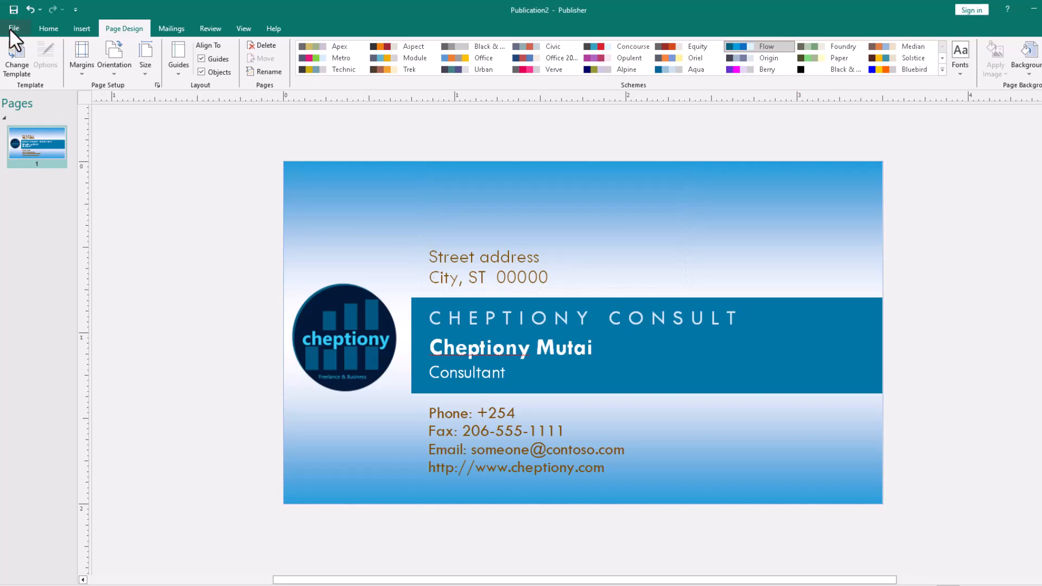
- Preview the card as 10 copies per letter sheet and review the available printers
click(13, 28)
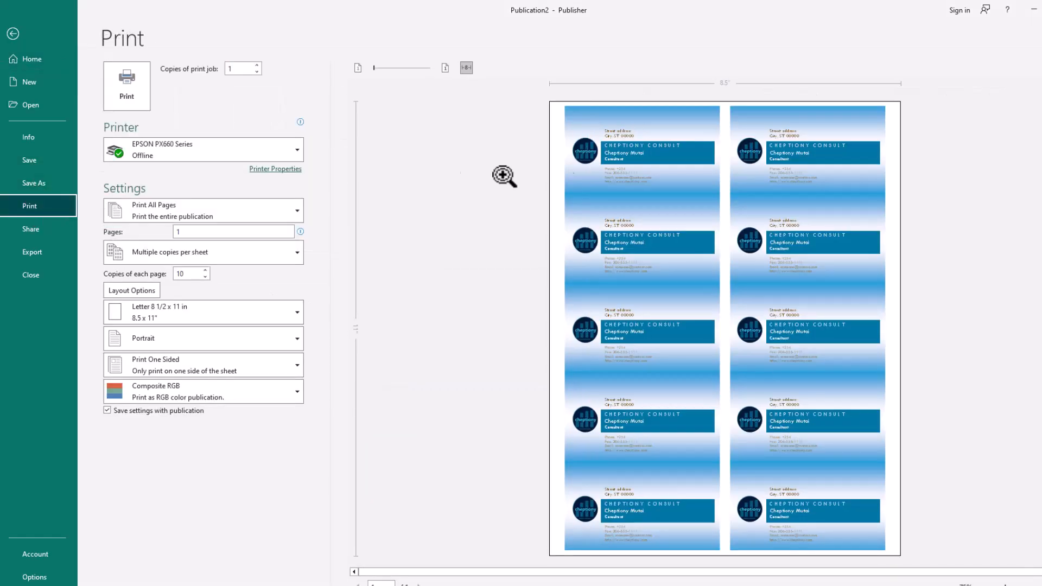
mouse_move(689, 413)
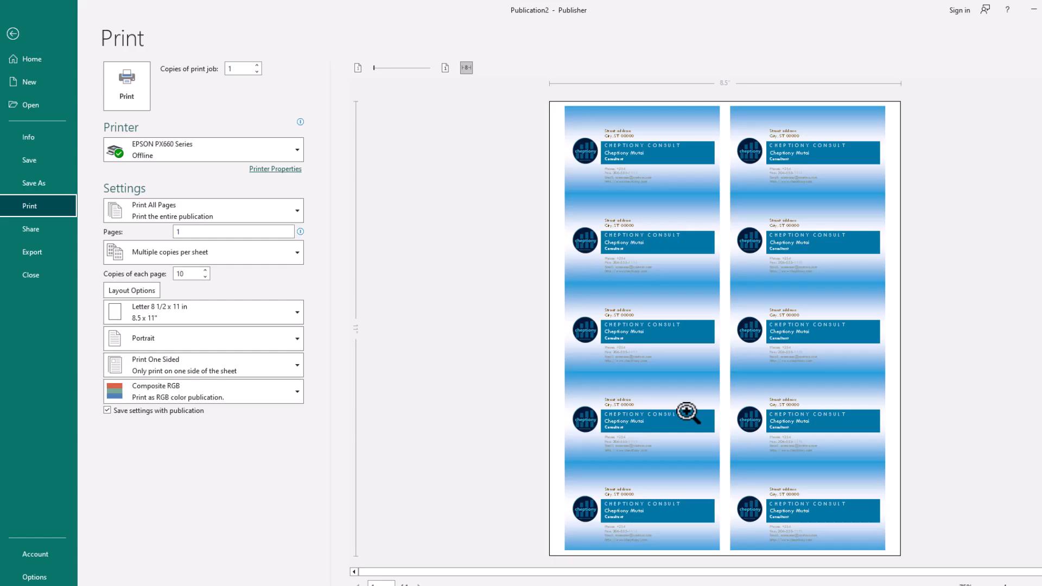
mouse_move(696, 332)
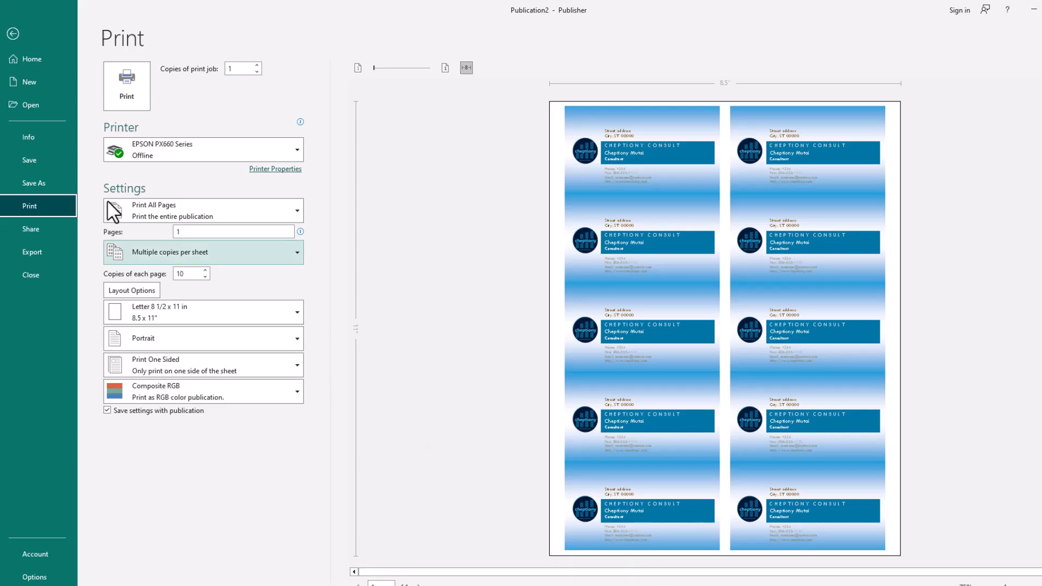
click(203, 148)
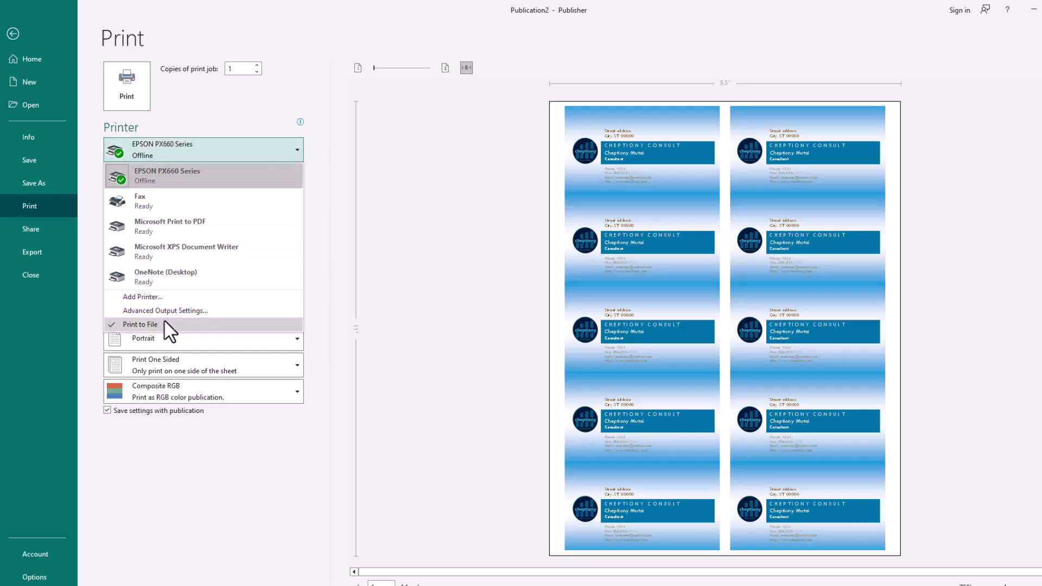
mouse_move(156, 176)
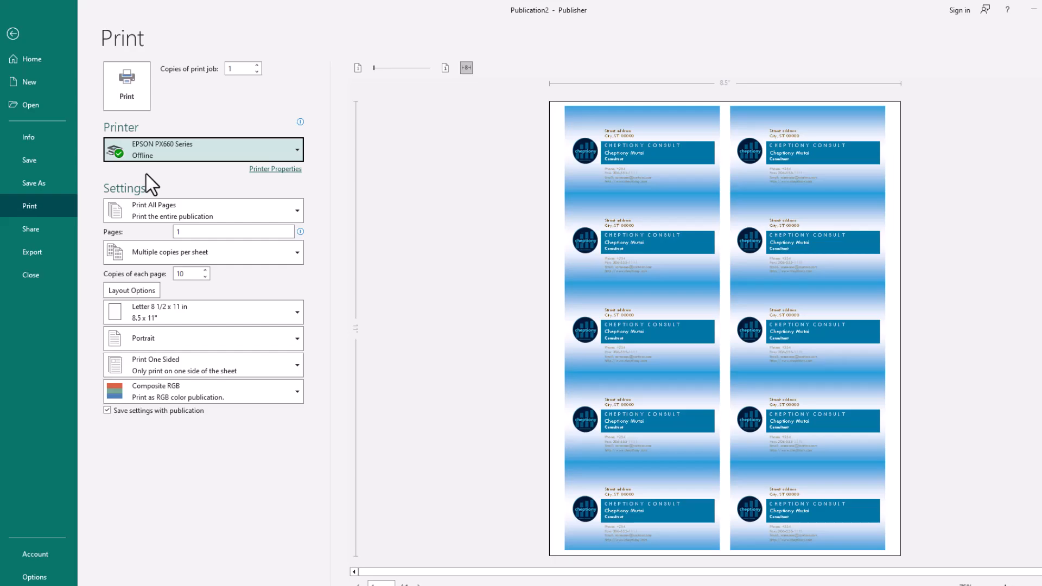
mouse_move(212, 306)
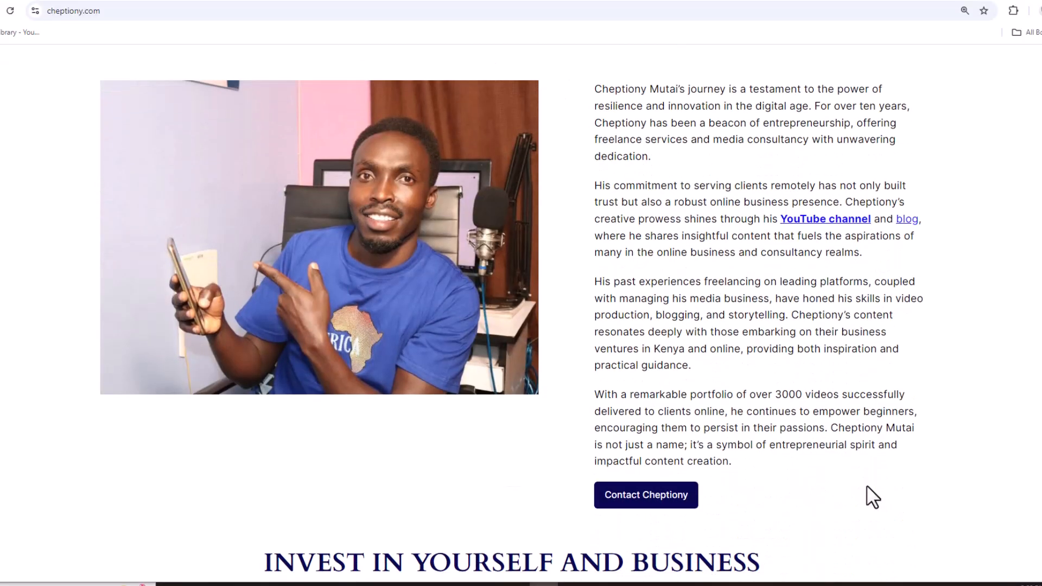
- Scroll the cheptiony.com page up to the MEET CHEPTIONY introduction
scroll(up, 3)
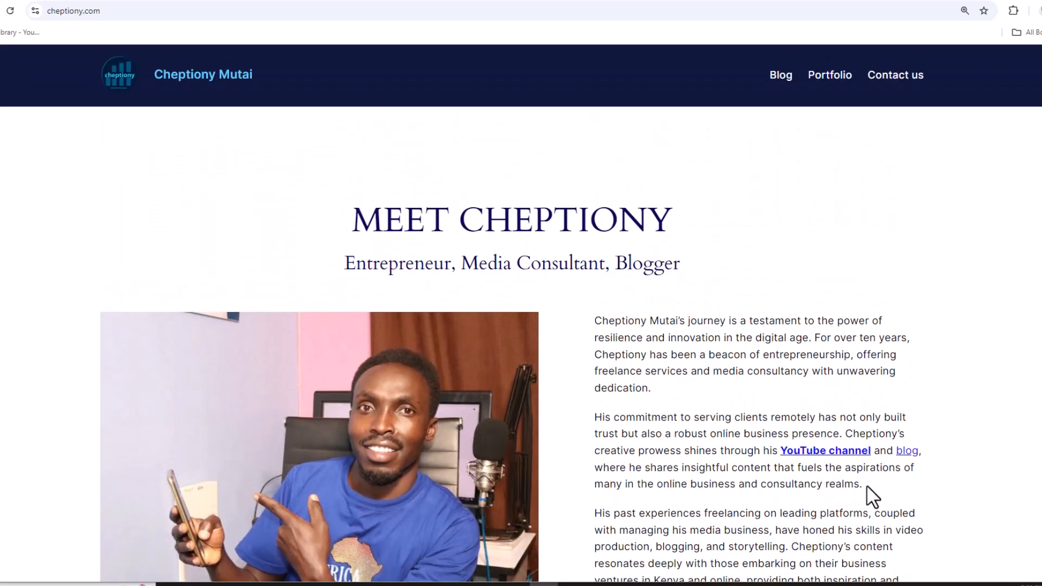